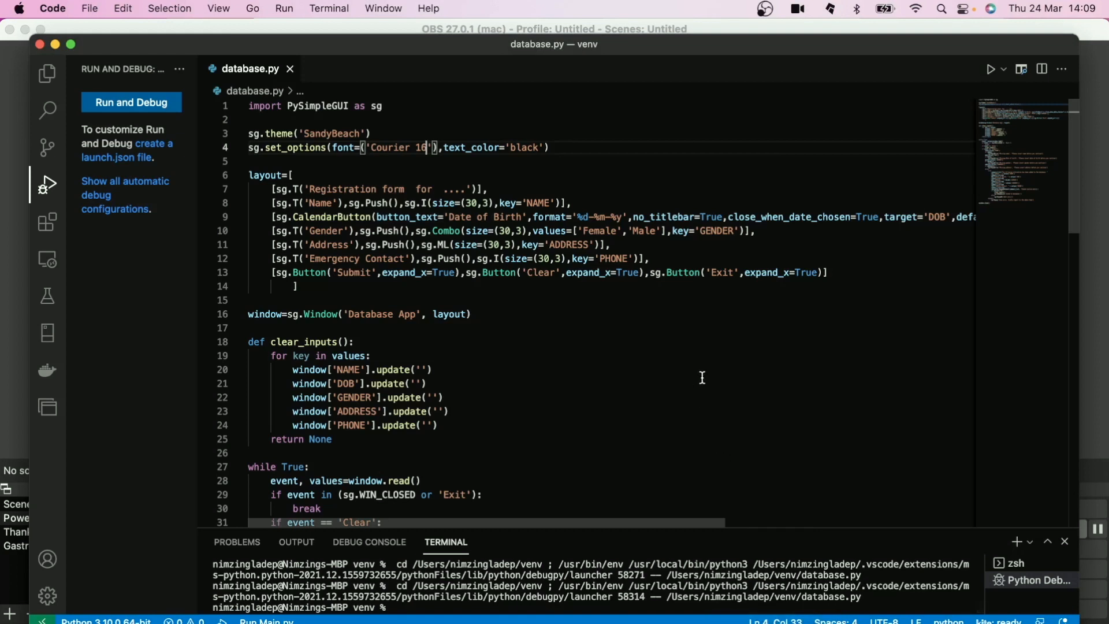
pyautogui.moveTo(715, 346)
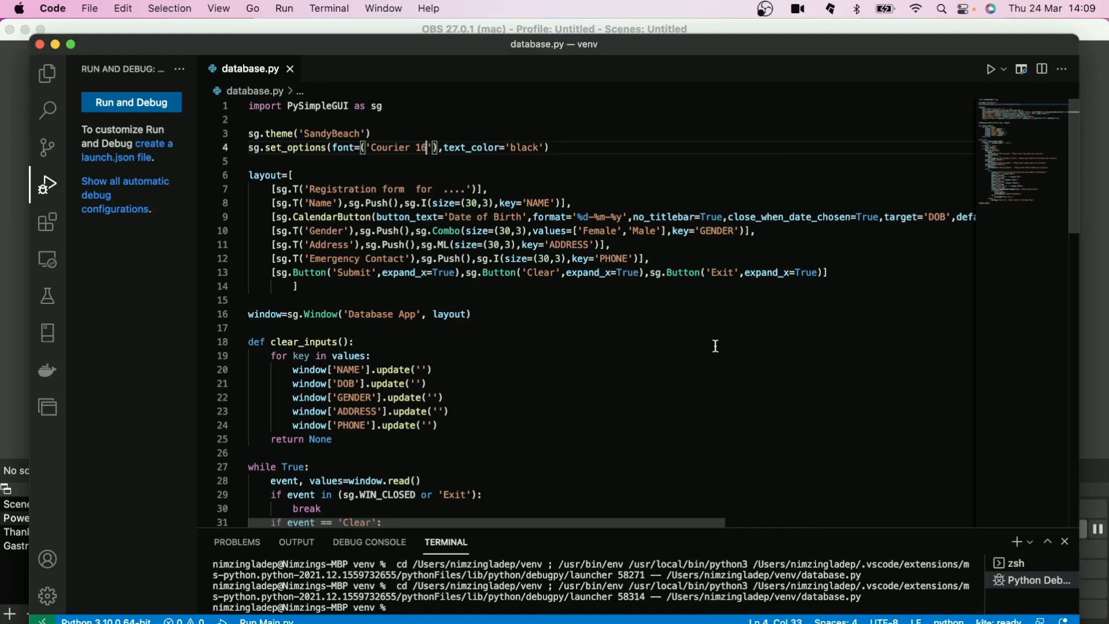
# Scroll database.py and open the Run menu
pyautogui.scroll(-3)
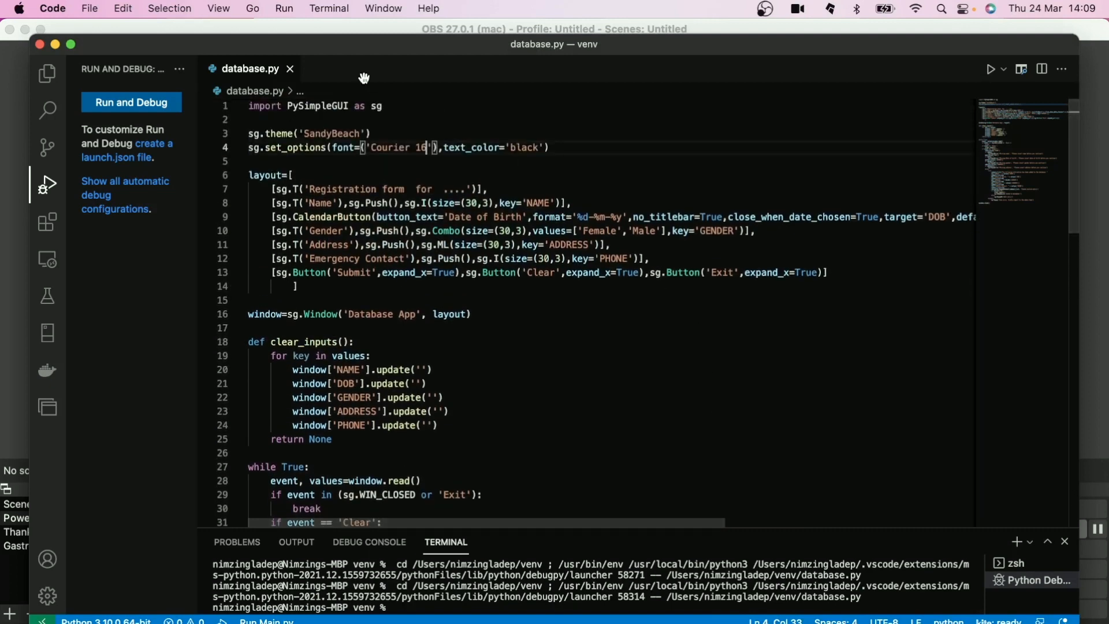
pyautogui.click(283, 9)
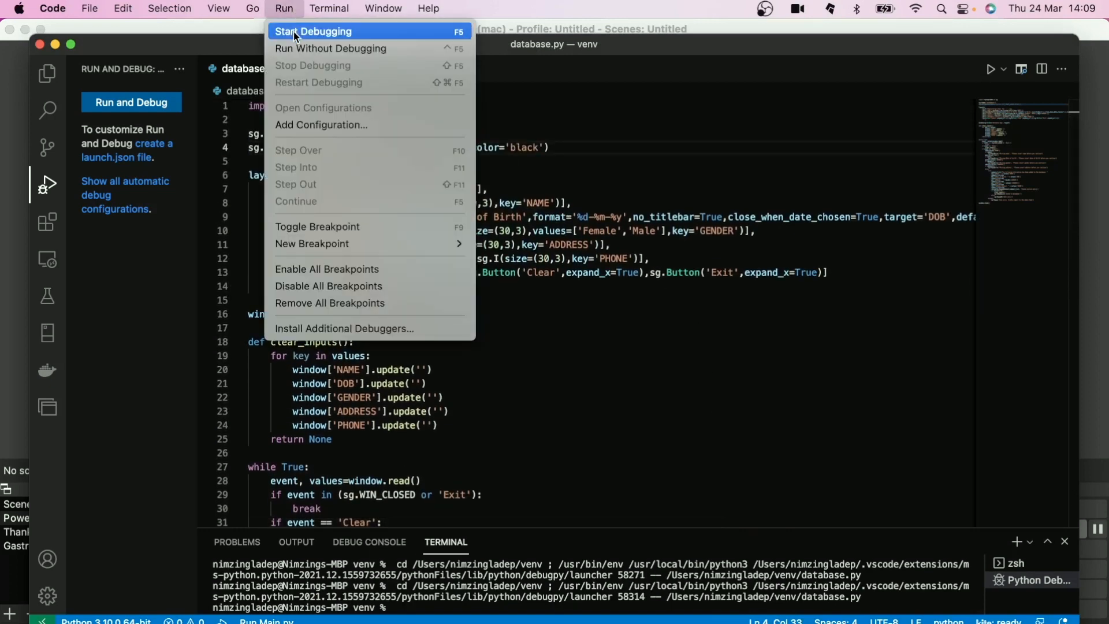
# Start debugging, submit the empty form, and dismiss the name, date-of-birth and address warnings
pyautogui.click(313, 31)
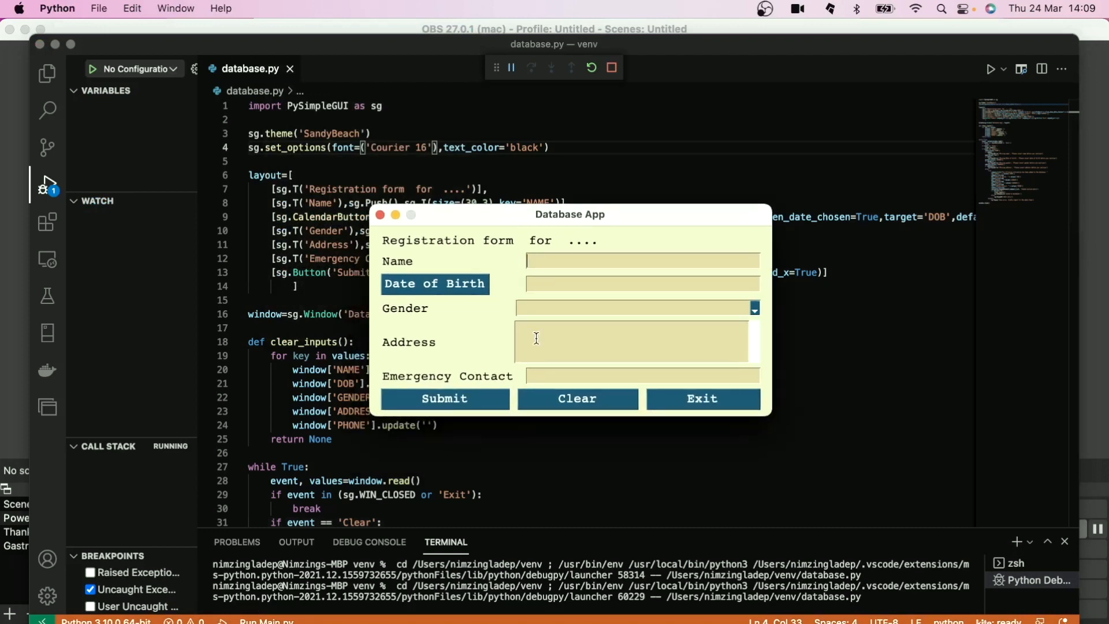
pyautogui.click(444, 398)
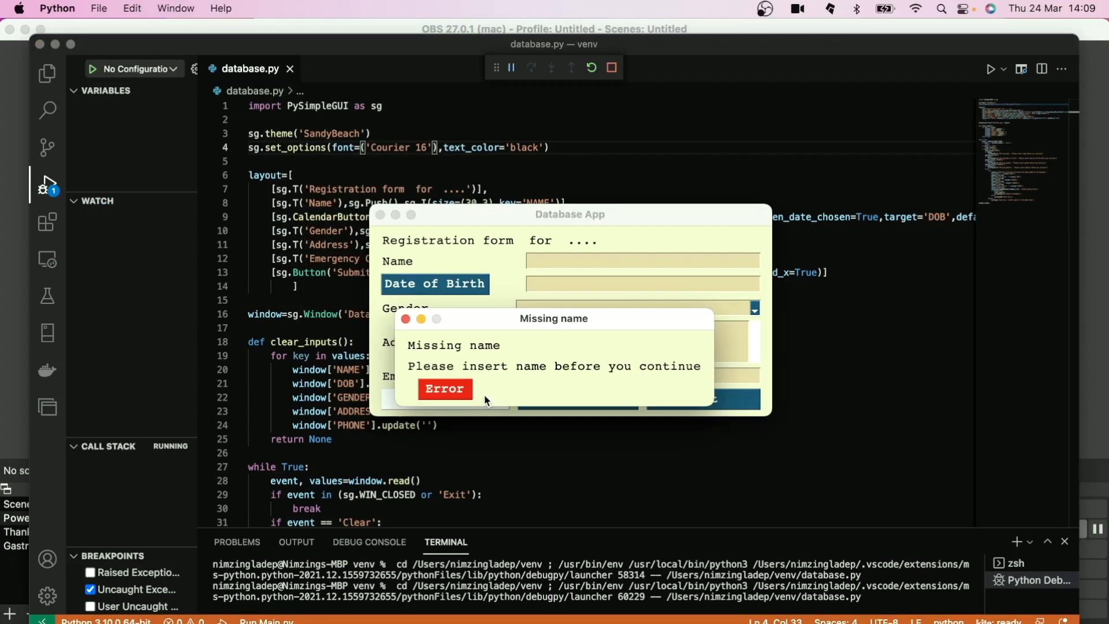
pyautogui.click(444, 389)
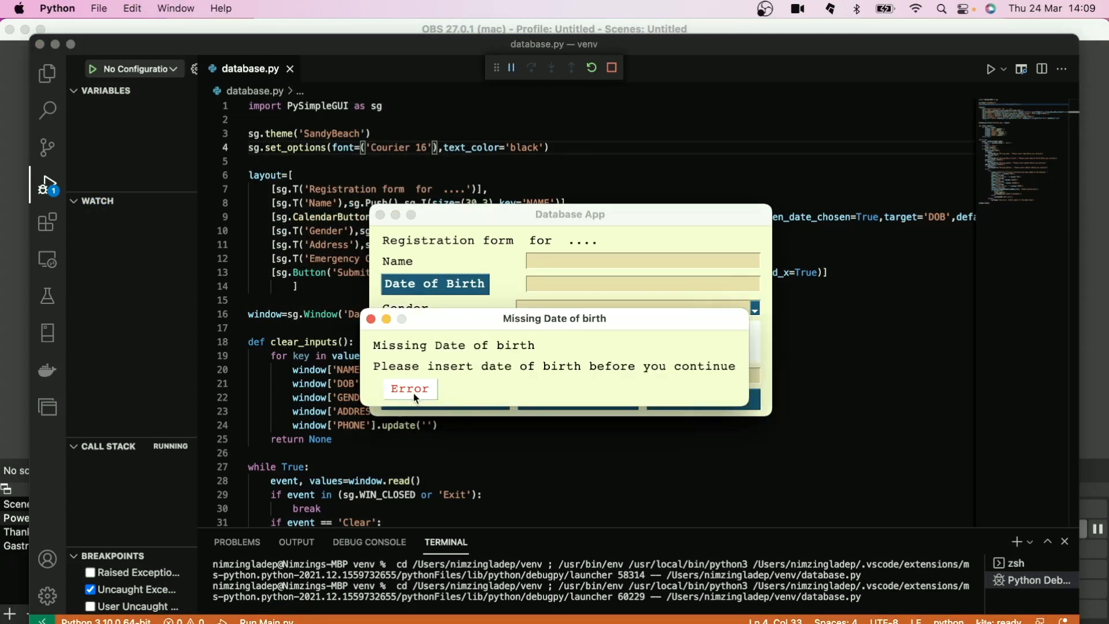
pyautogui.click(409, 388)
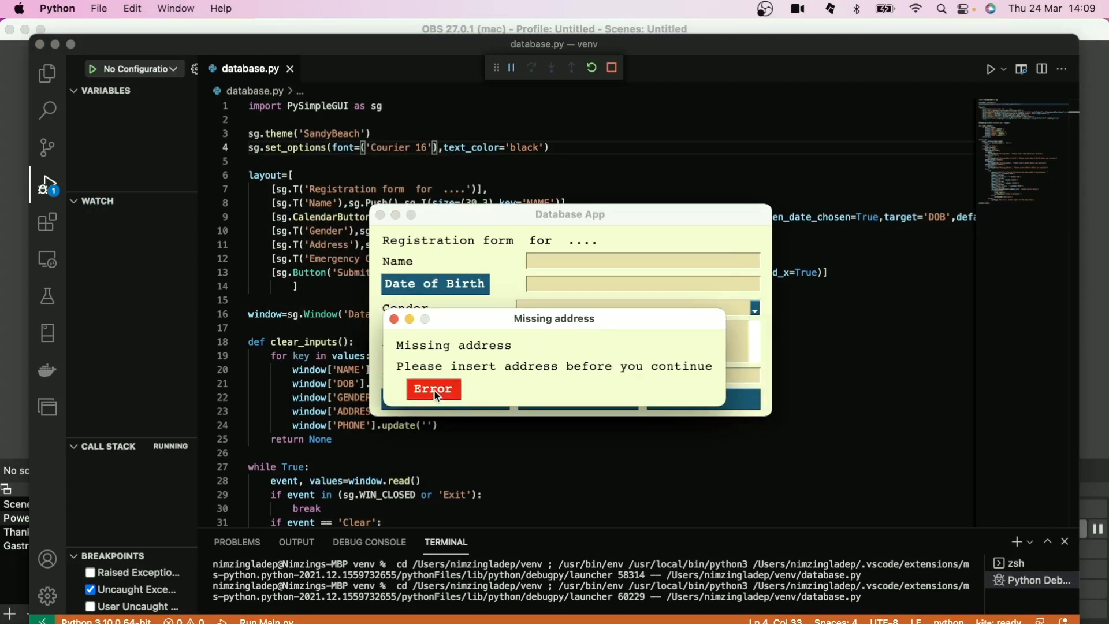
pyautogui.click(432, 389)
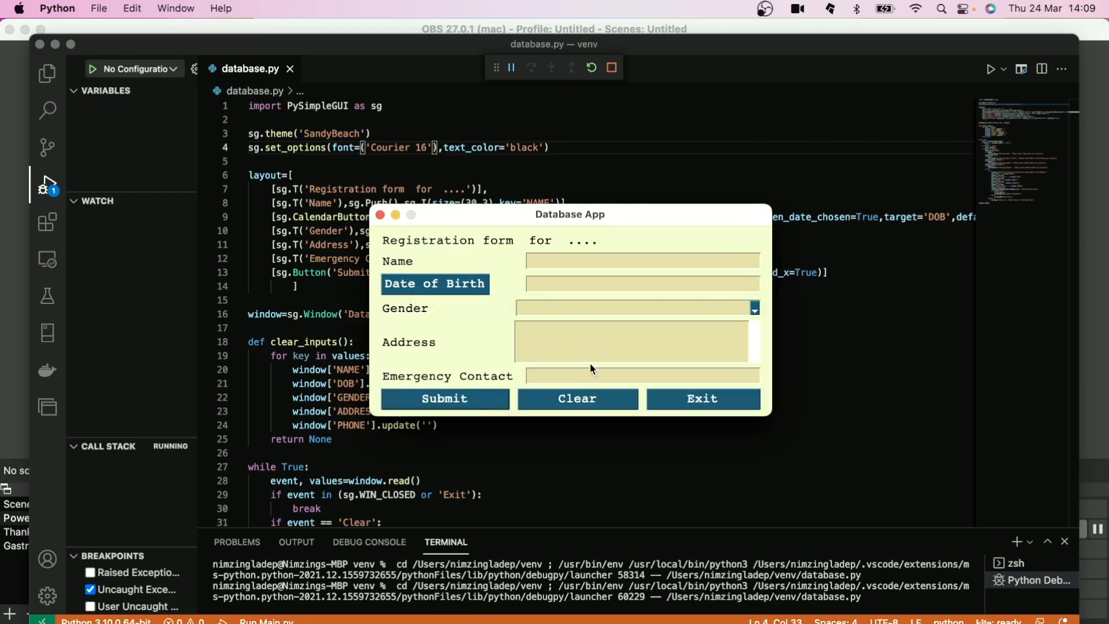
pyautogui.moveTo(563, 250)
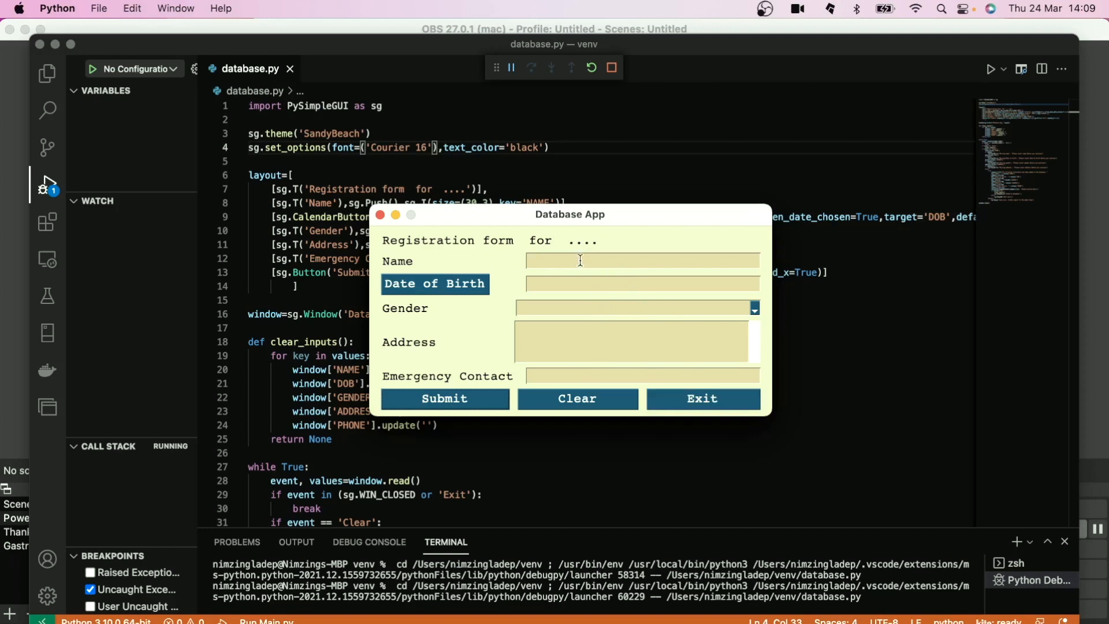
pyautogui.moveTo(629, 341)
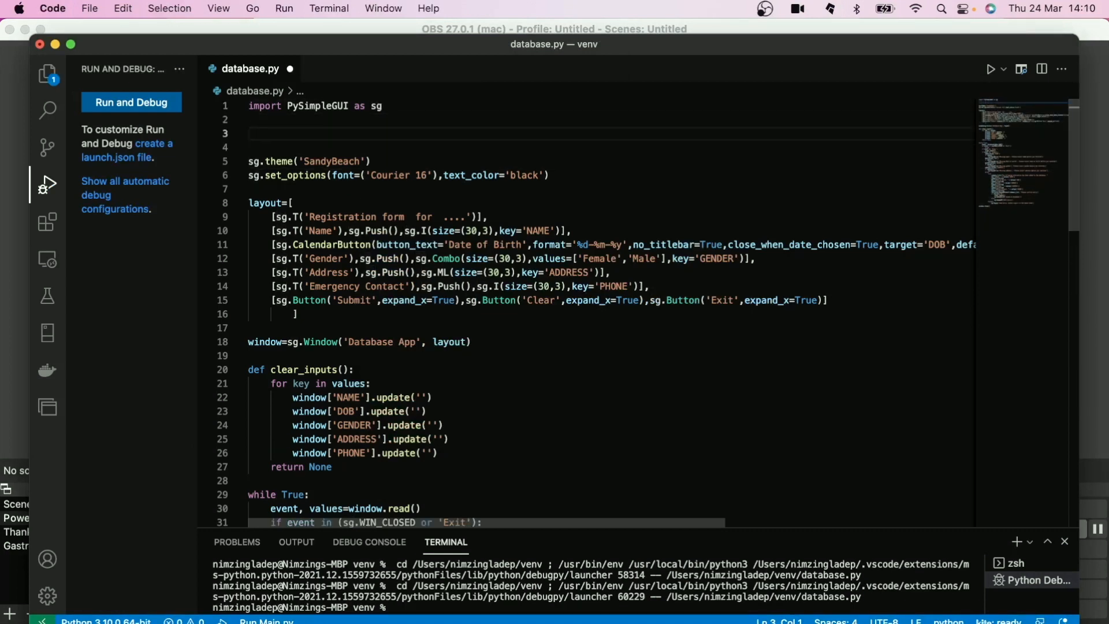
# Type 'import sqlite3' on line 3 beneath the PySimpleGUI import
pyautogui.write('impor')
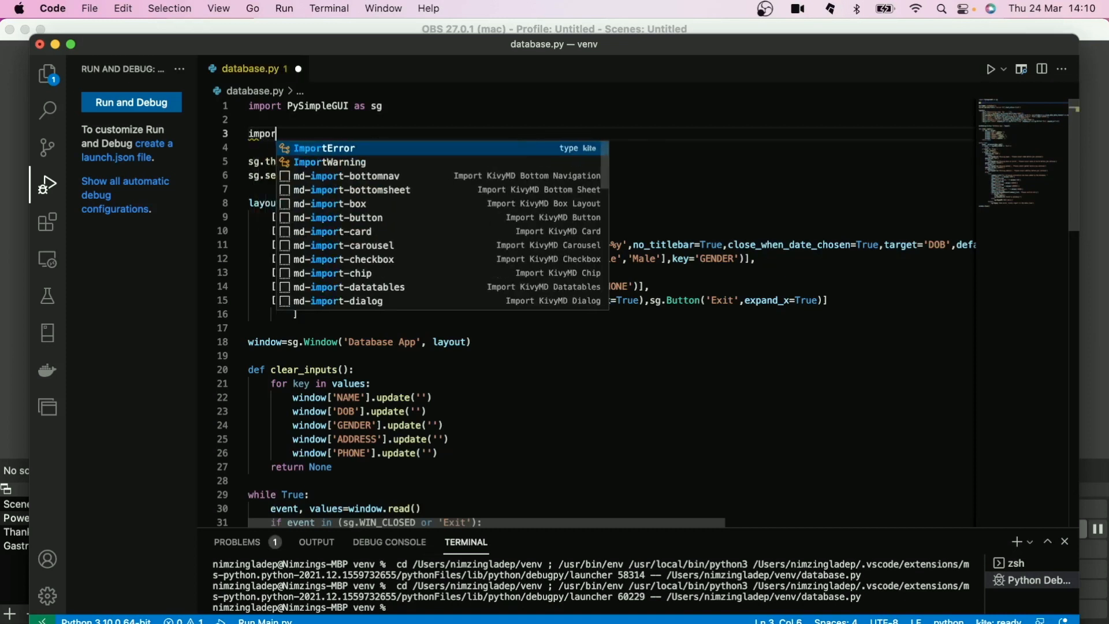
pyautogui.write('s')
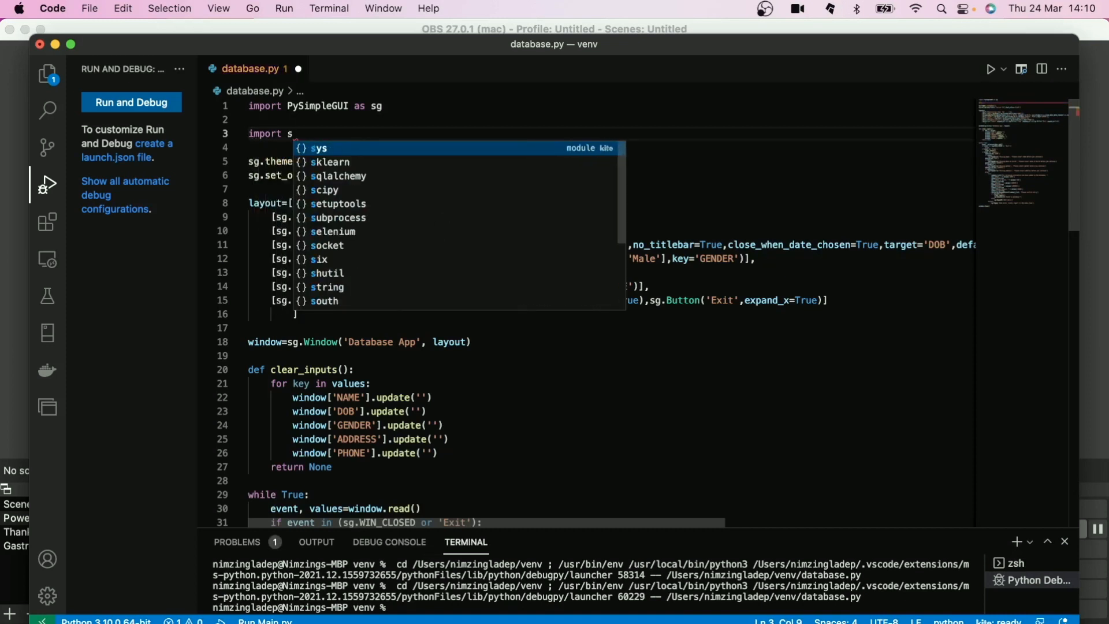
pyautogui.write('qlite3')
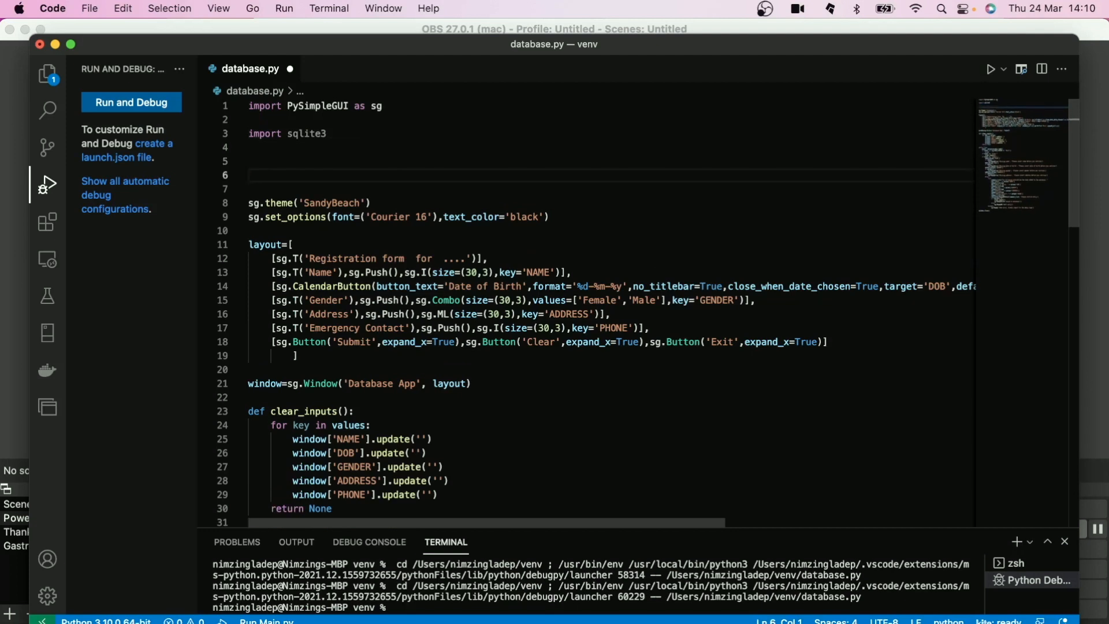
# Type conn = sqlite3.connect() on line 6
pyautogui.write('conn')
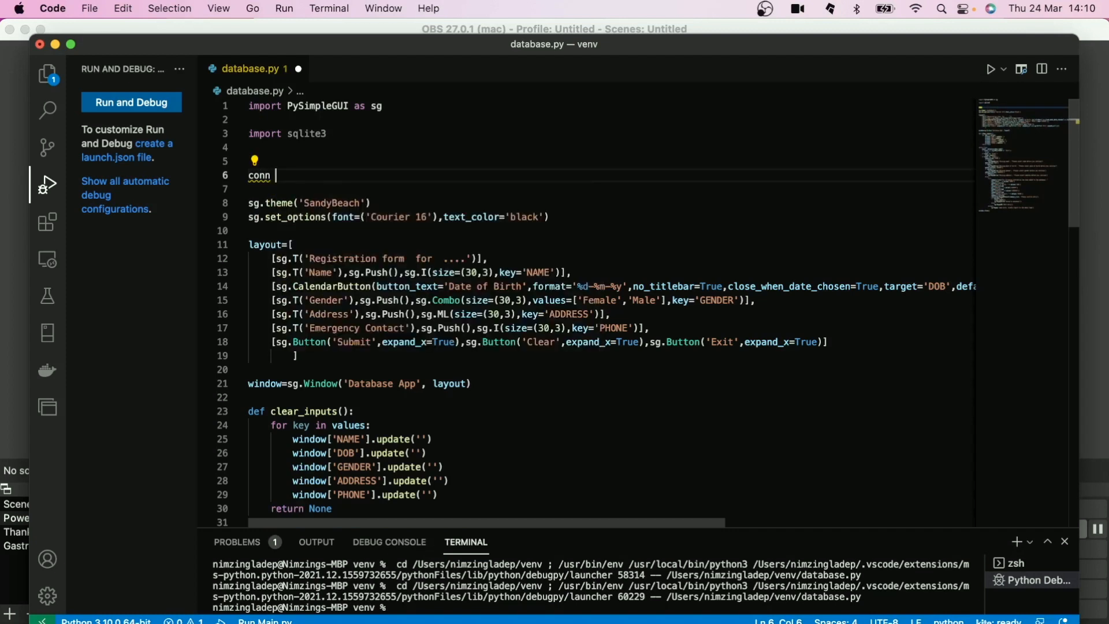
pyautogui.write('=')
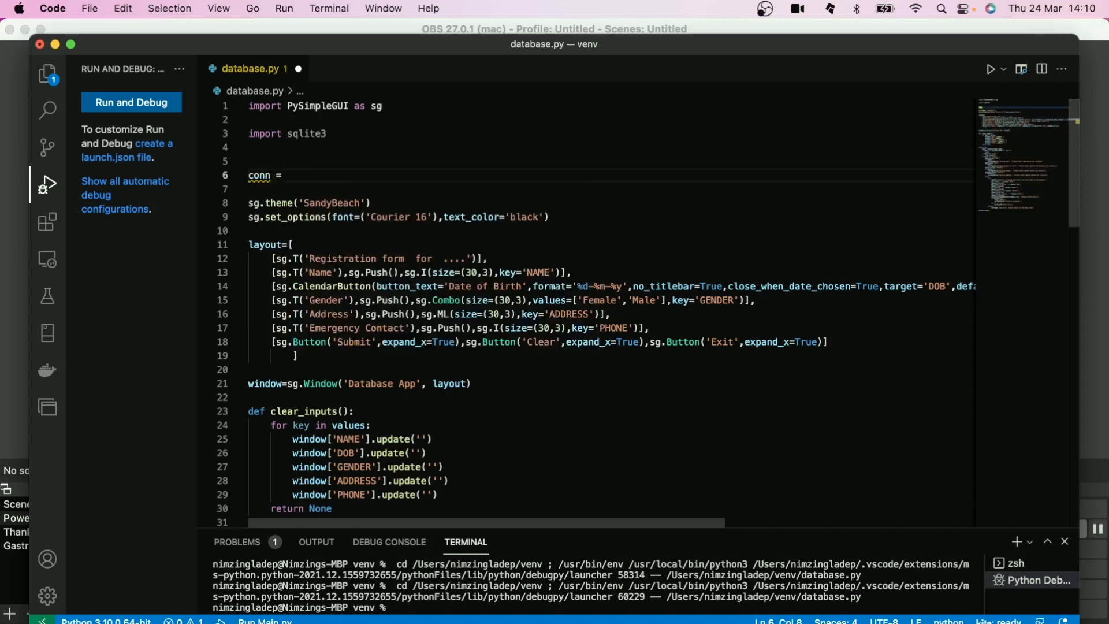
pyautogui.write('sqlite3')
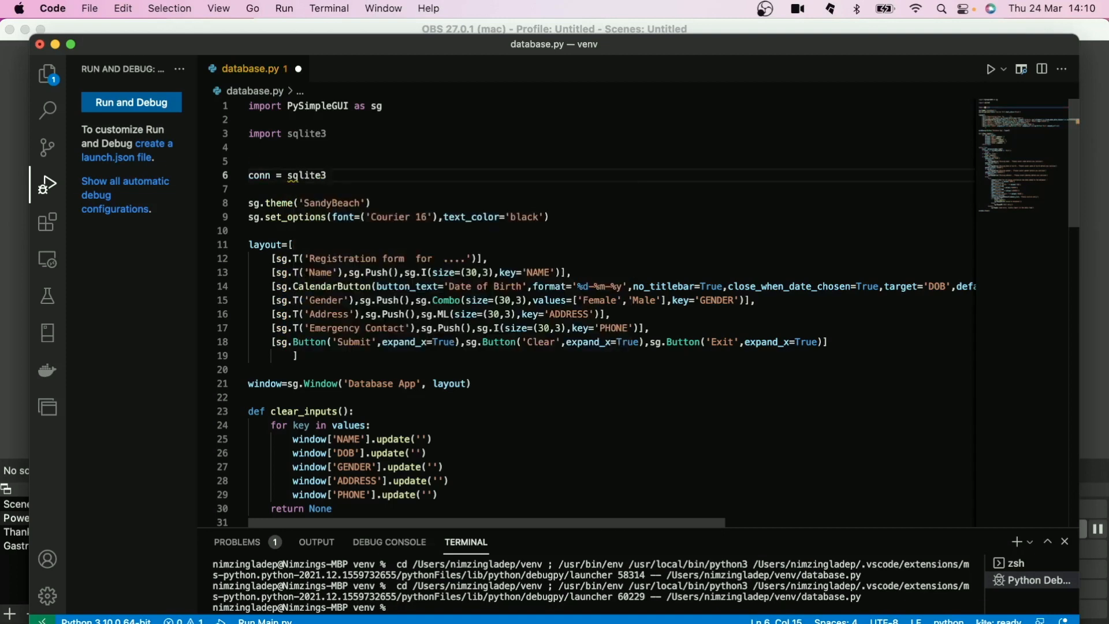
pyautogui.write('.connect')
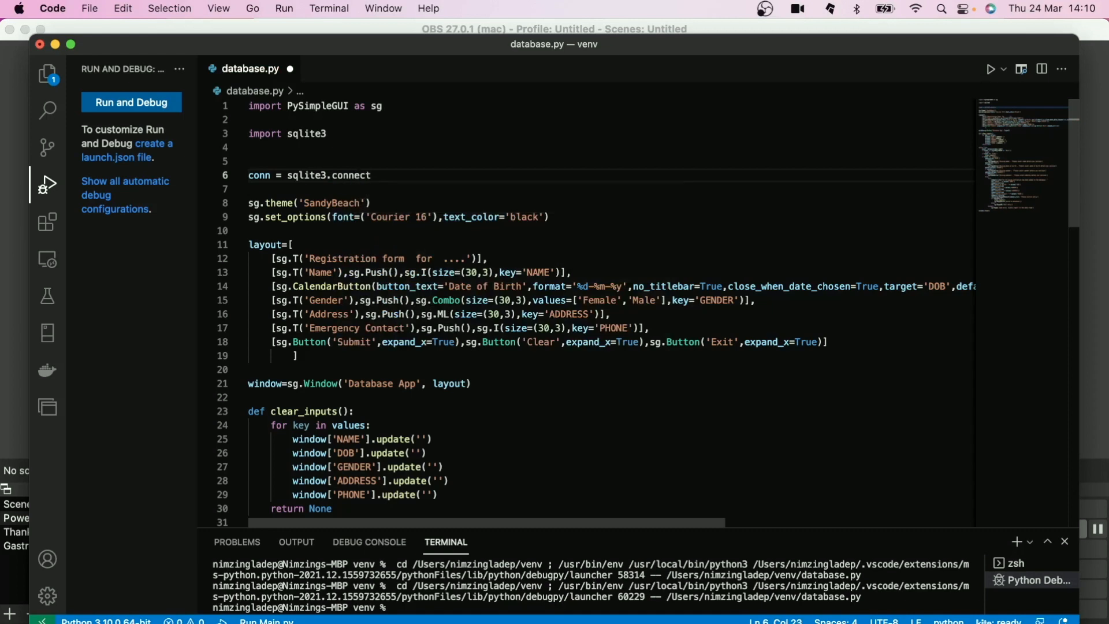
pyautogui.write('()')
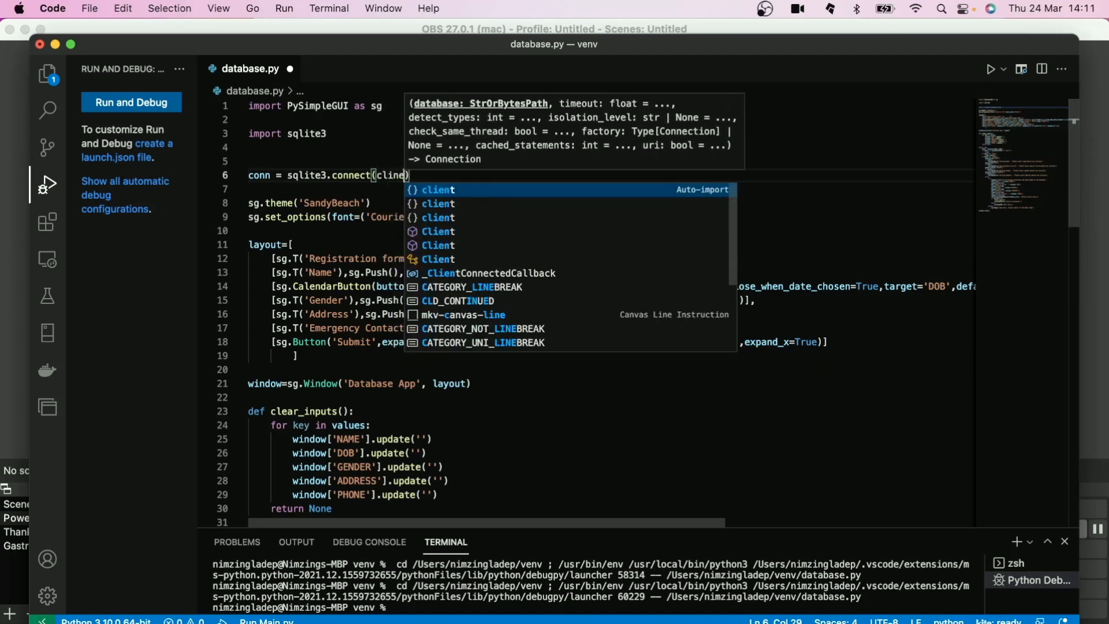
# Correct the file name to 'client_reg.db' and start the 'c=' cursor line
pyautogui.press('Backspace')
pyautogui.write('ent_r')
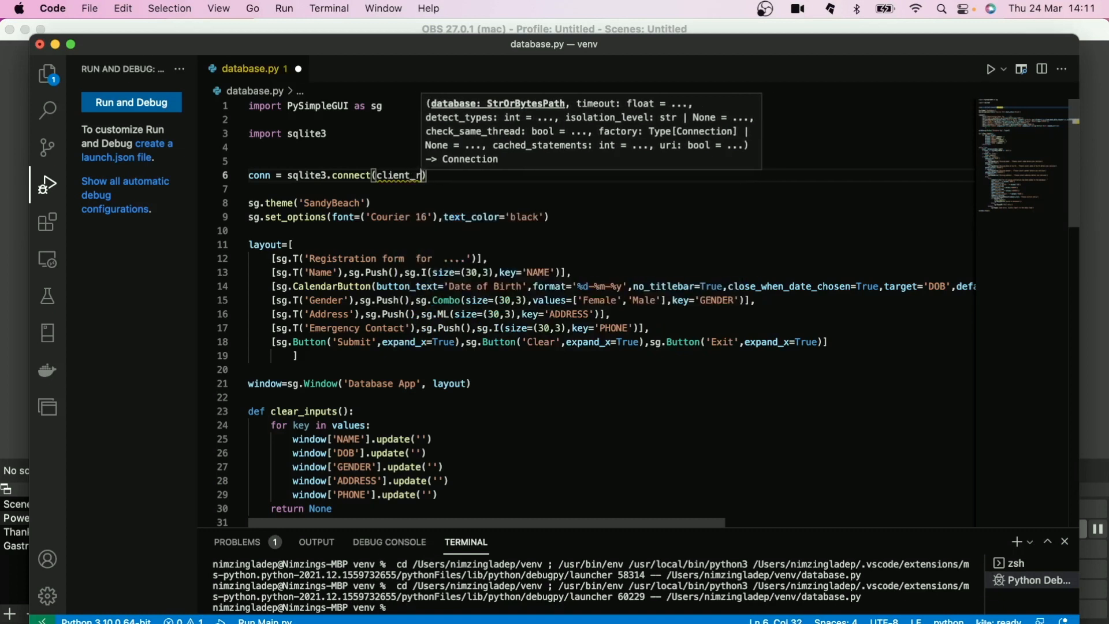
pyautogui.write('eg.')
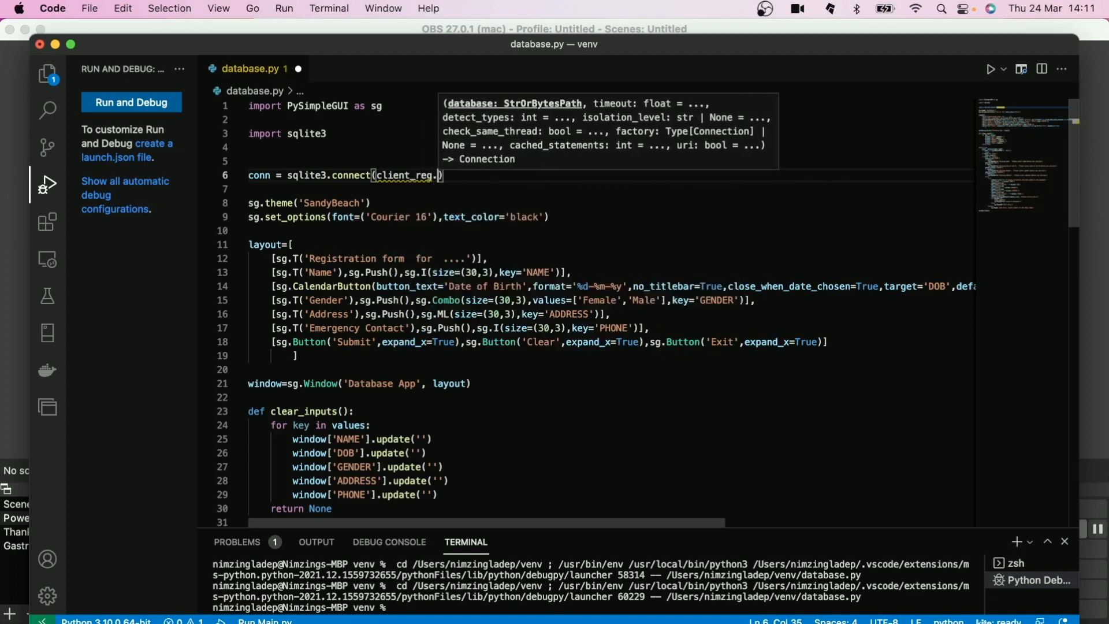
pyautogui.write("db'")
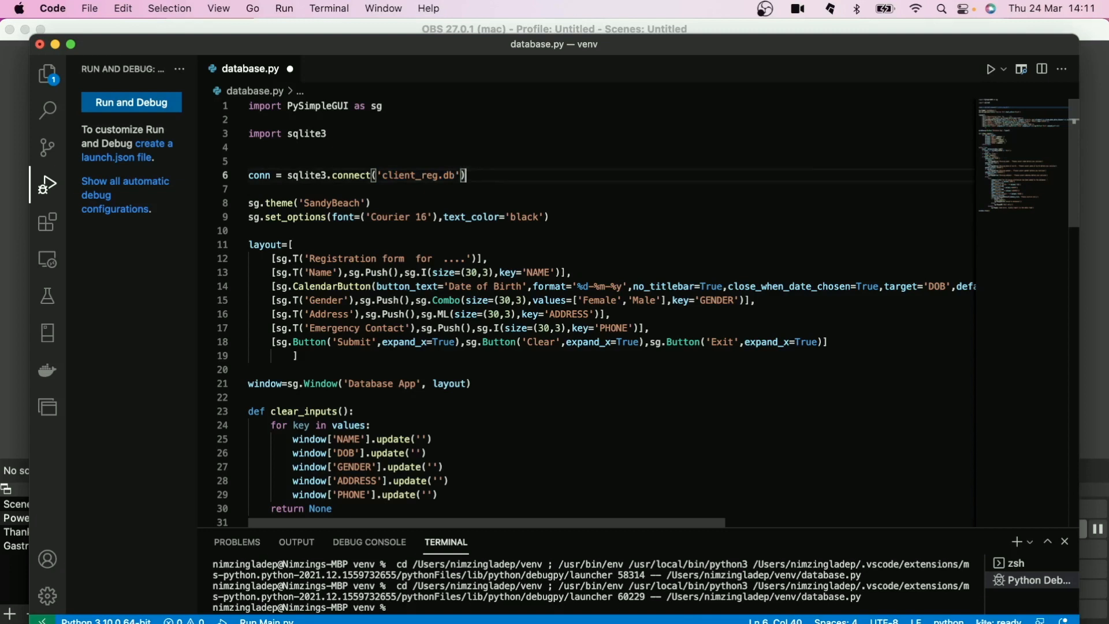
pyautogui.write('c=')
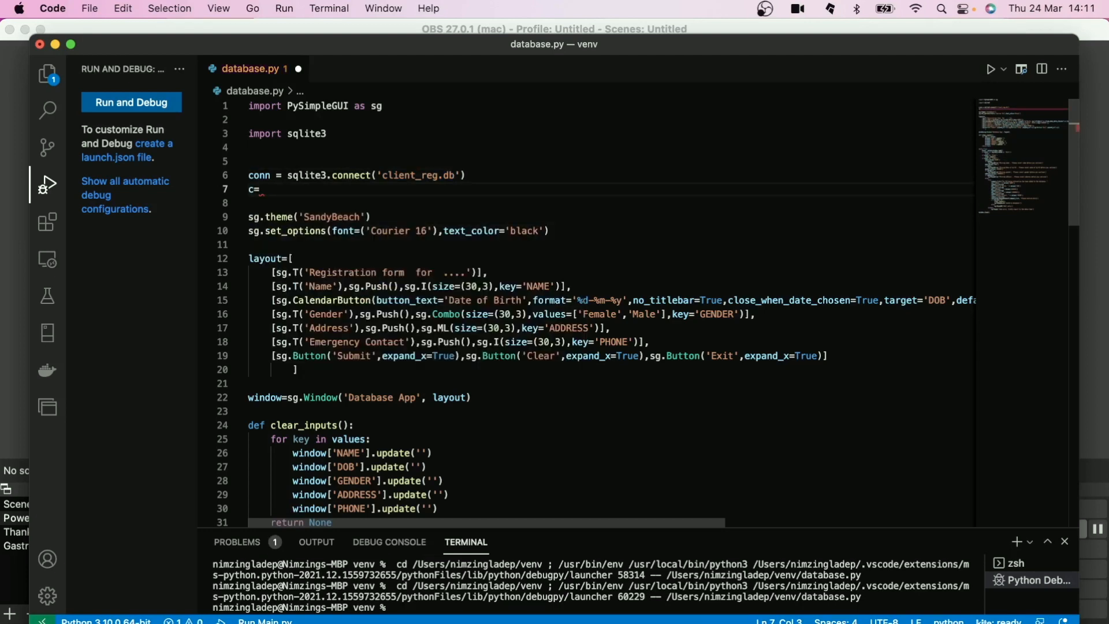
# Complete the cursor line as conn.cursor() and add an empty c.execute() call
pyautogui.write('conn')
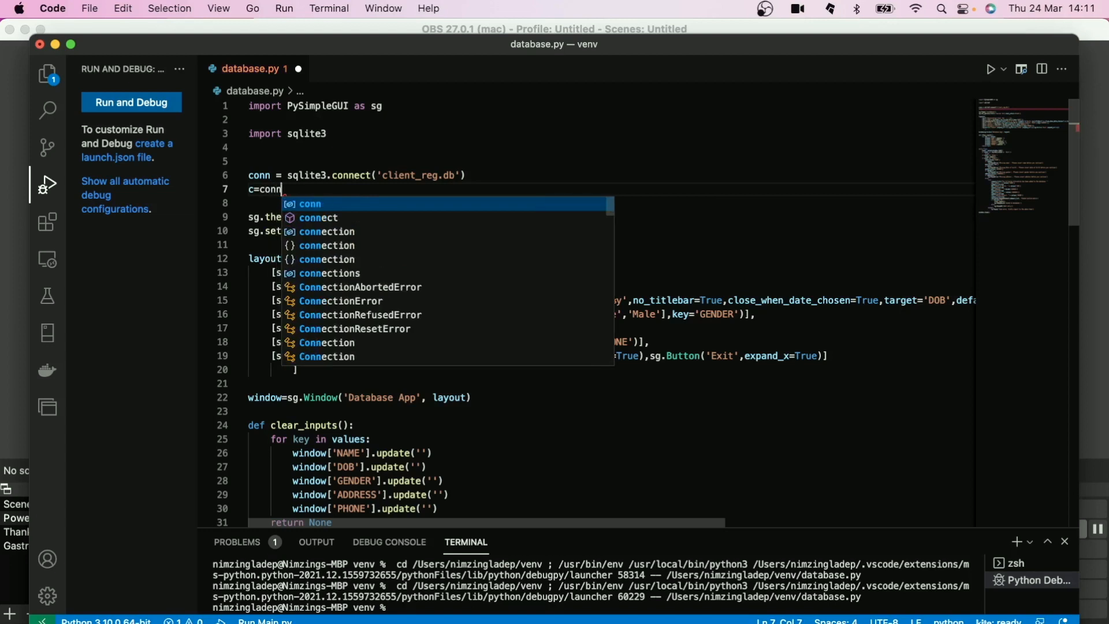
pyautogui.write('.cursor')
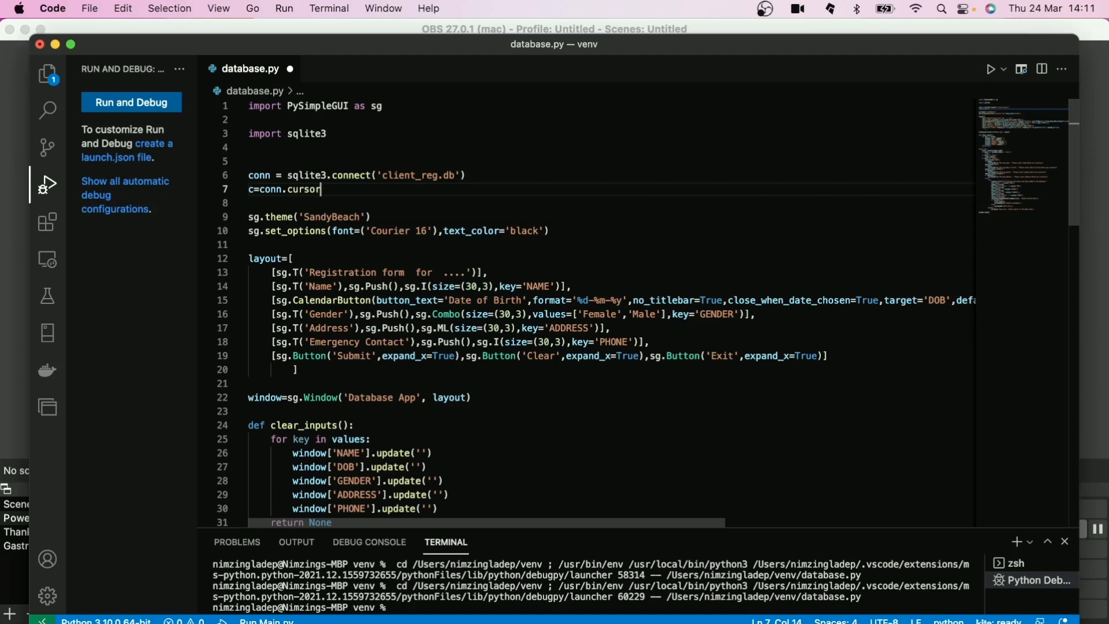
pyautogui.write('()')
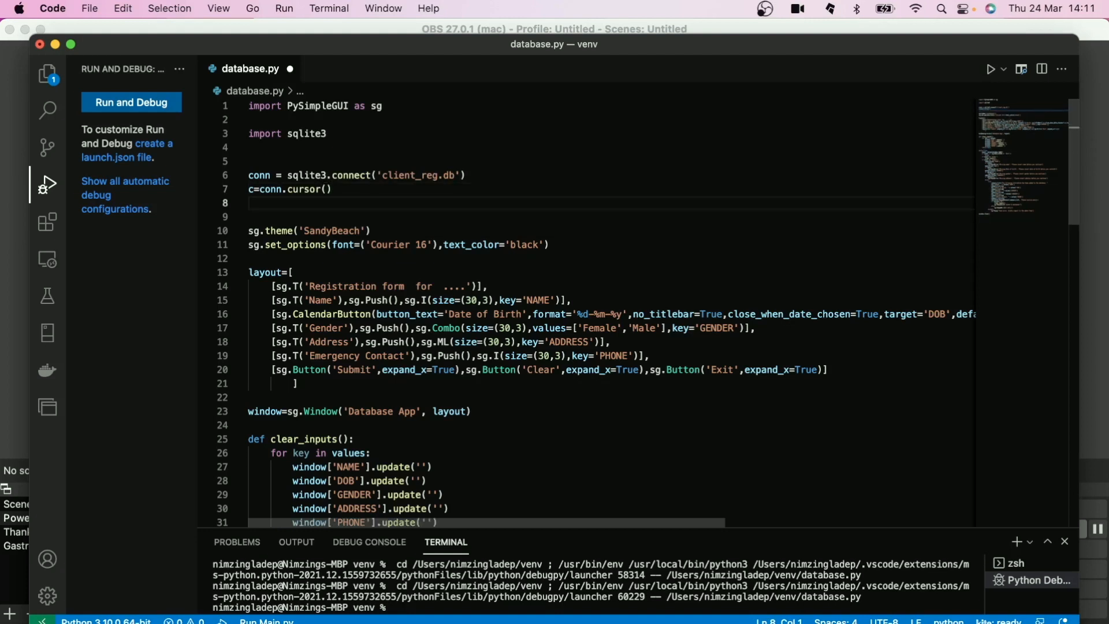
pyautogui.write('c')
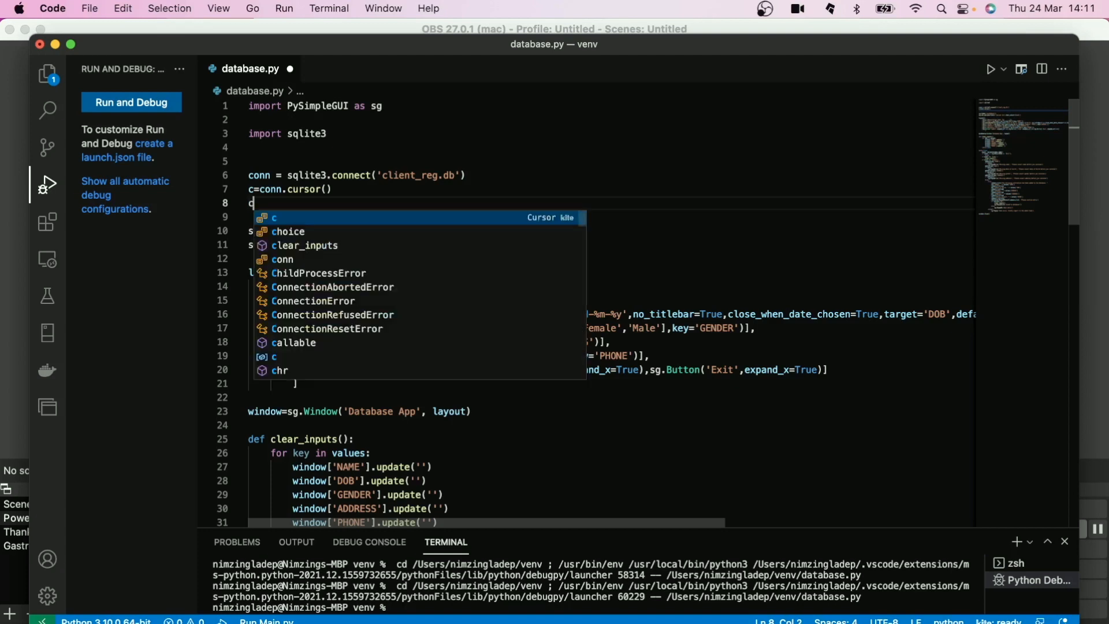
pyautogui.write('.execute')
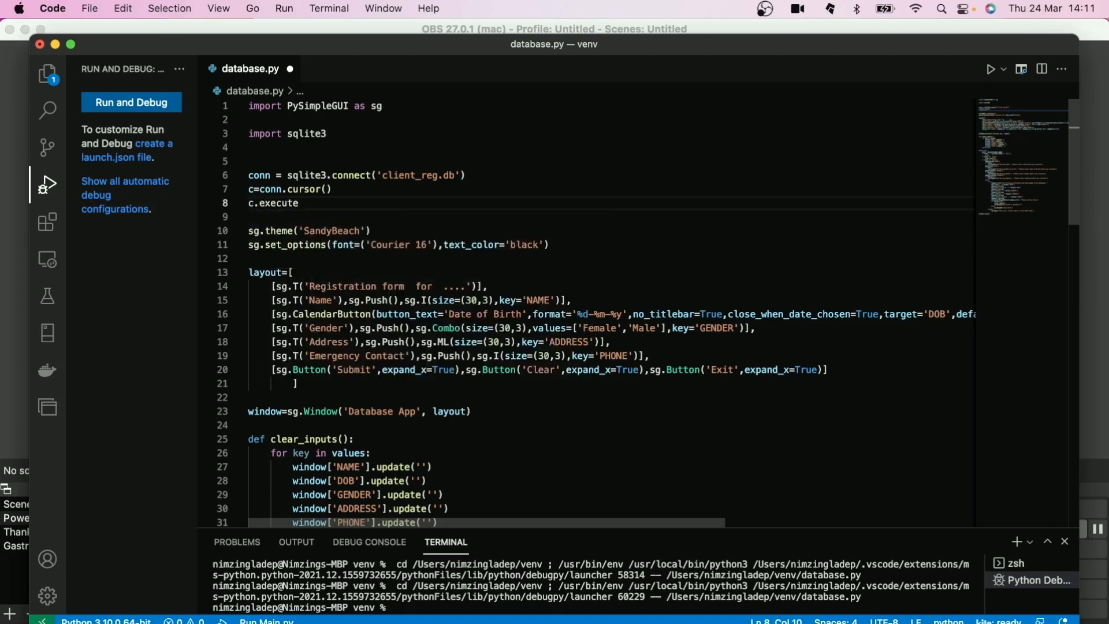
pyautogui.write('()')
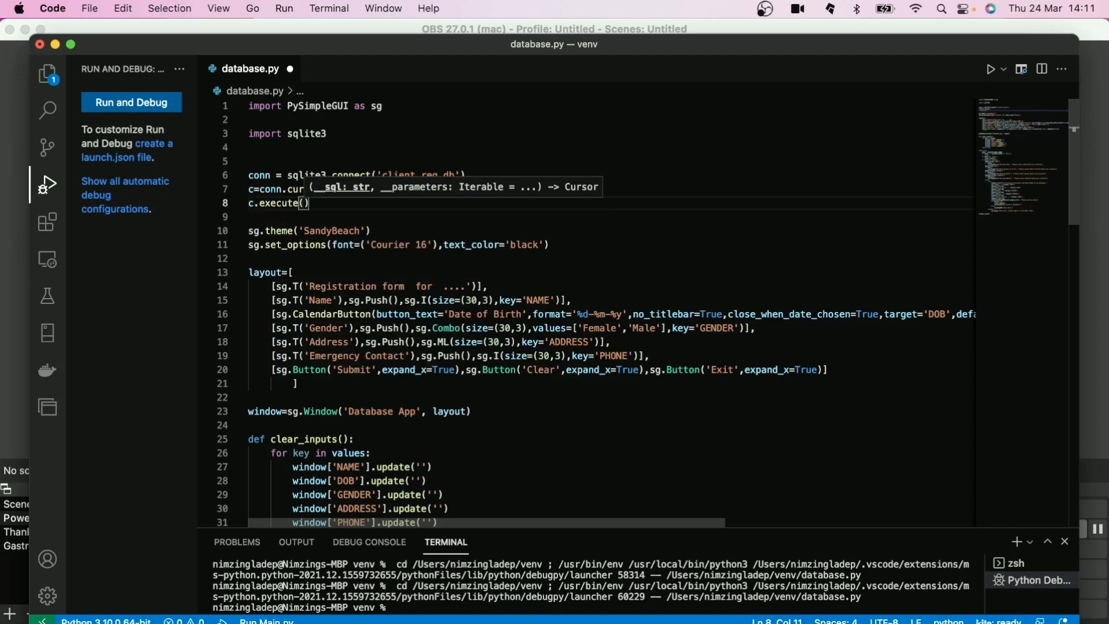
# Add conn.commit() and conn.close() lines after the execute call
pyautogui.write('s')
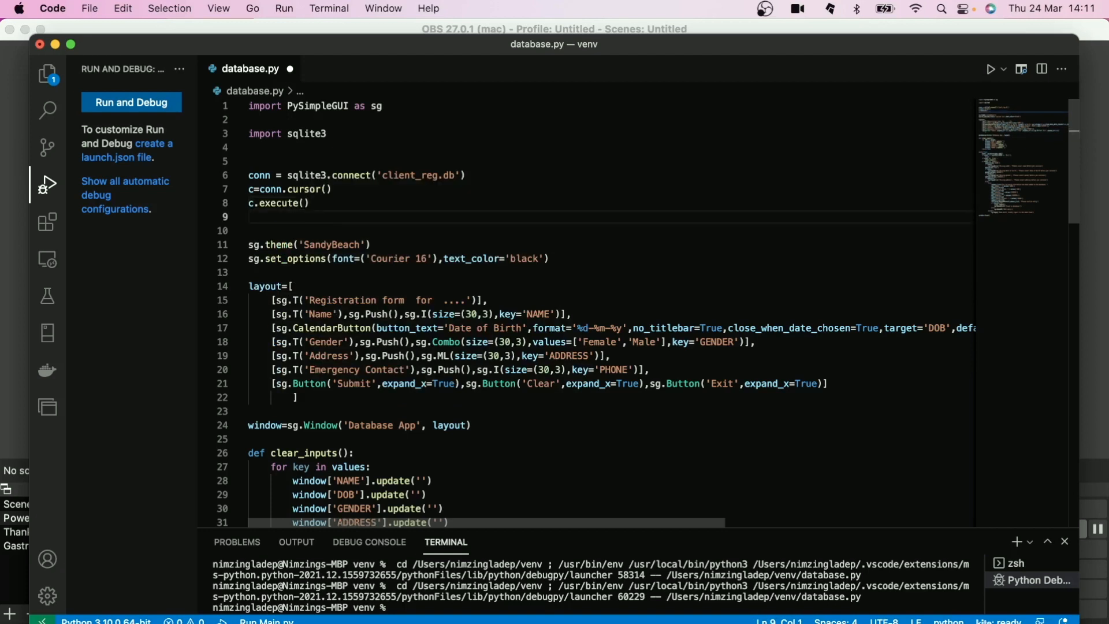
pyautogui.write('conn')
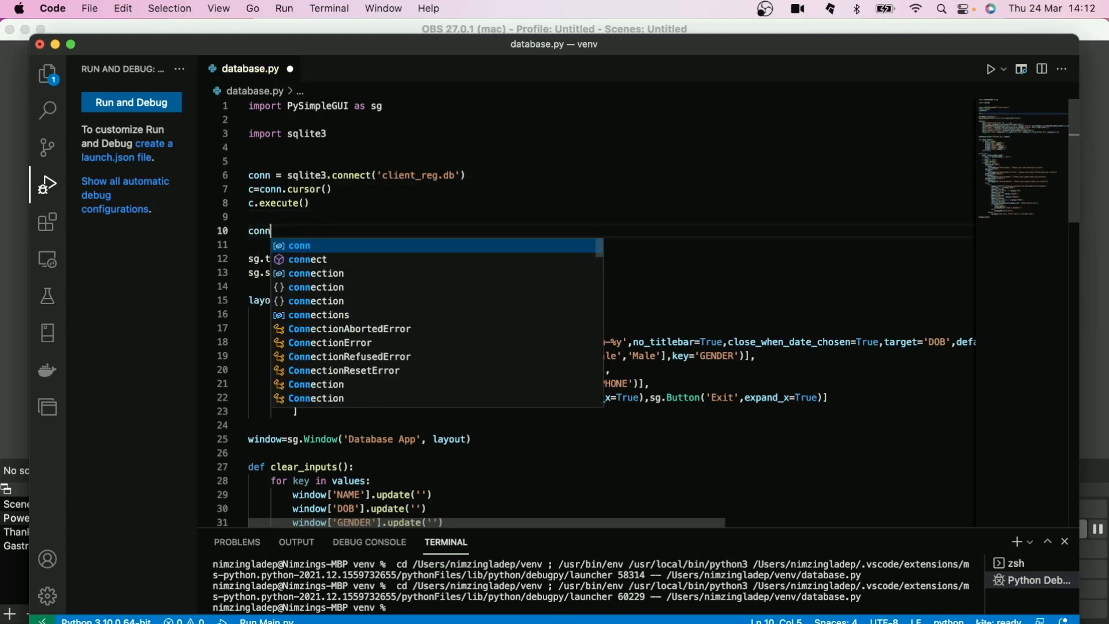
pyautogui.write('.commit(')
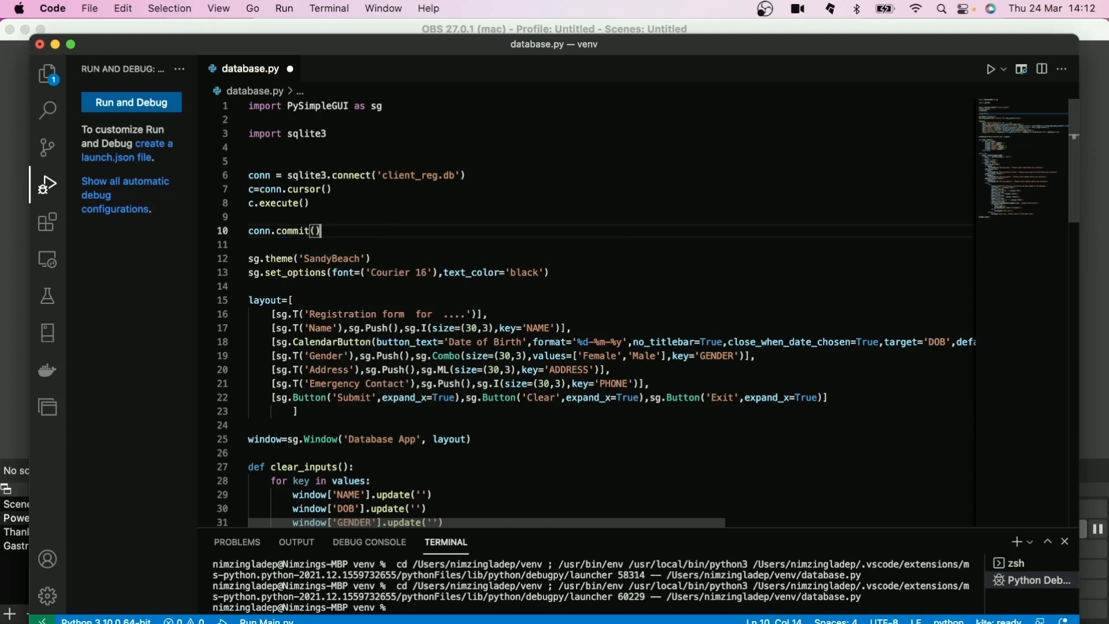
pyautogui.write('co')
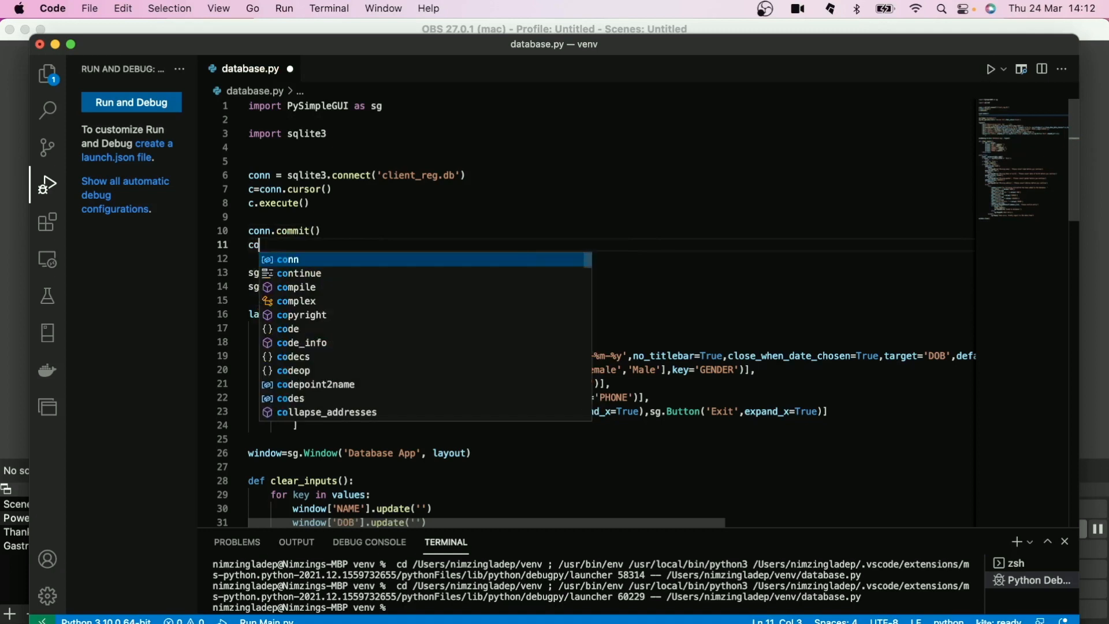
pyautogui.write('nn')
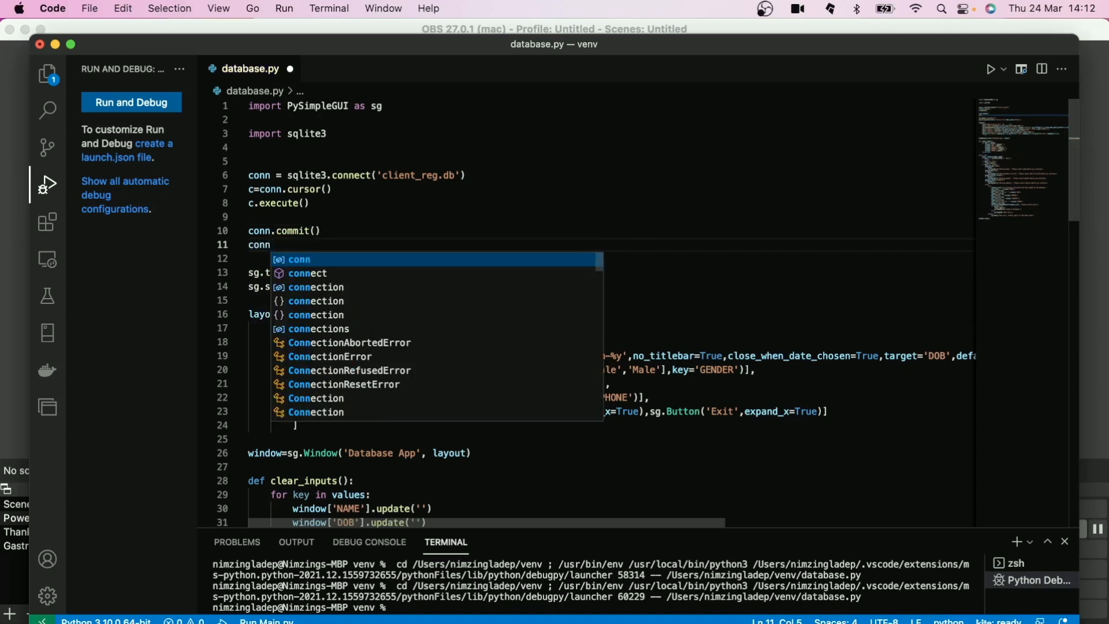
pyautogui.write('.close(')
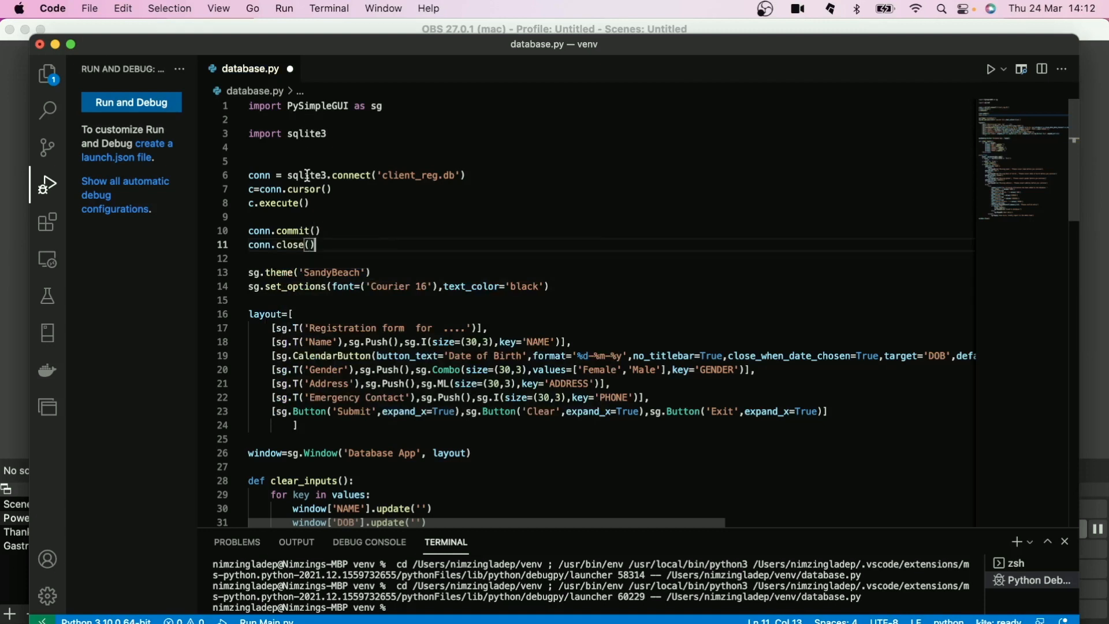
pyautogui.click(48, 74)
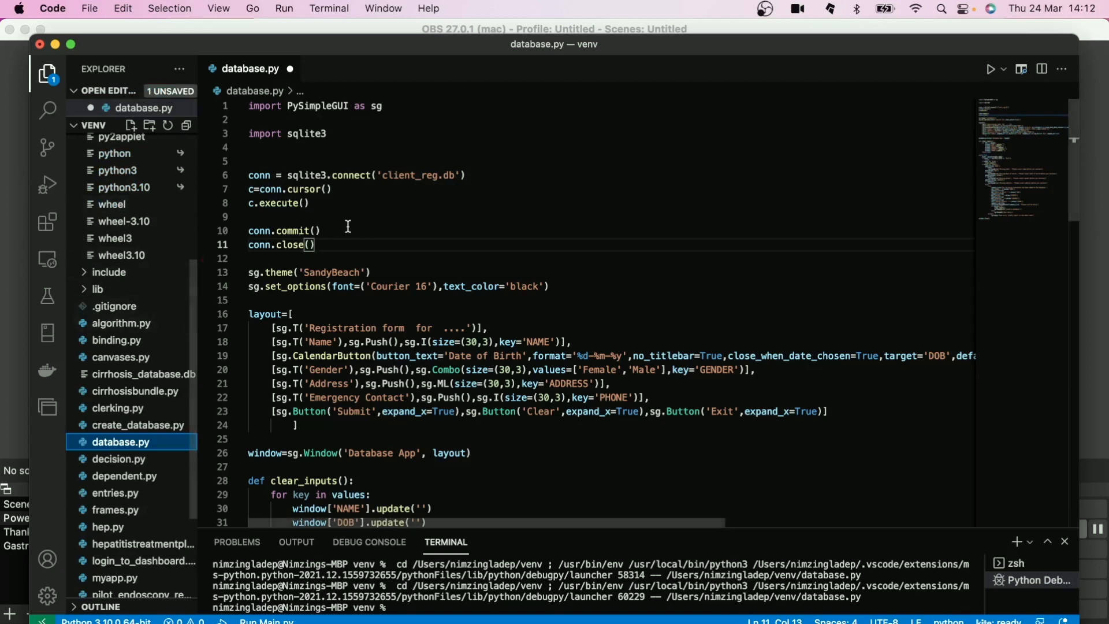
# Inside c.execute(), start a triple-quoted string with 'CREATE TABLE'
pyautogui.click(319, 244)
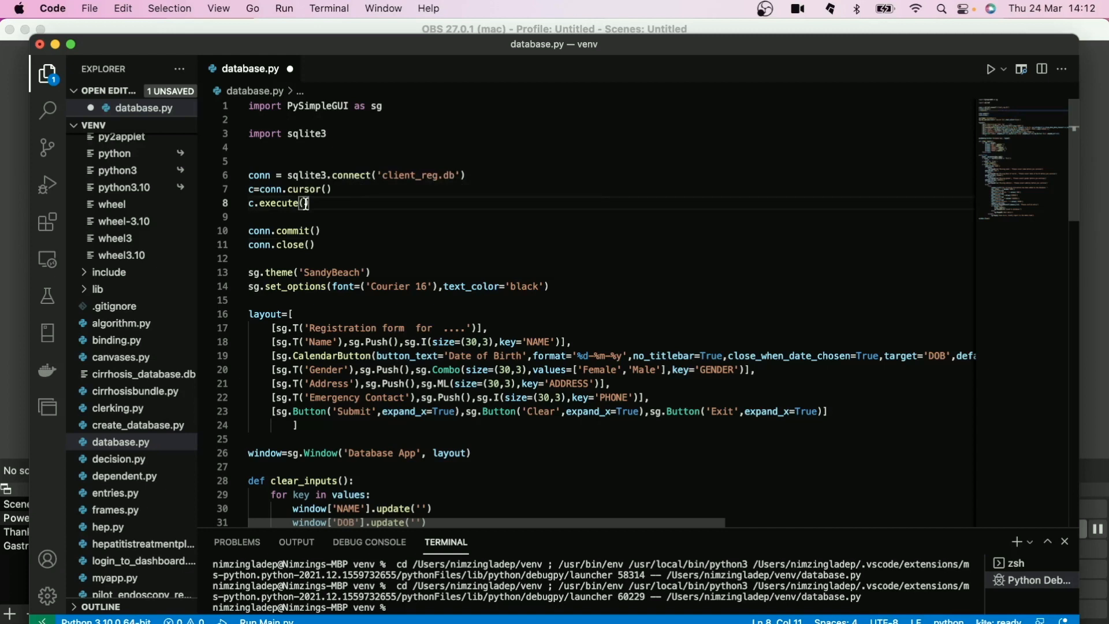
pyautogui.write('"""""')
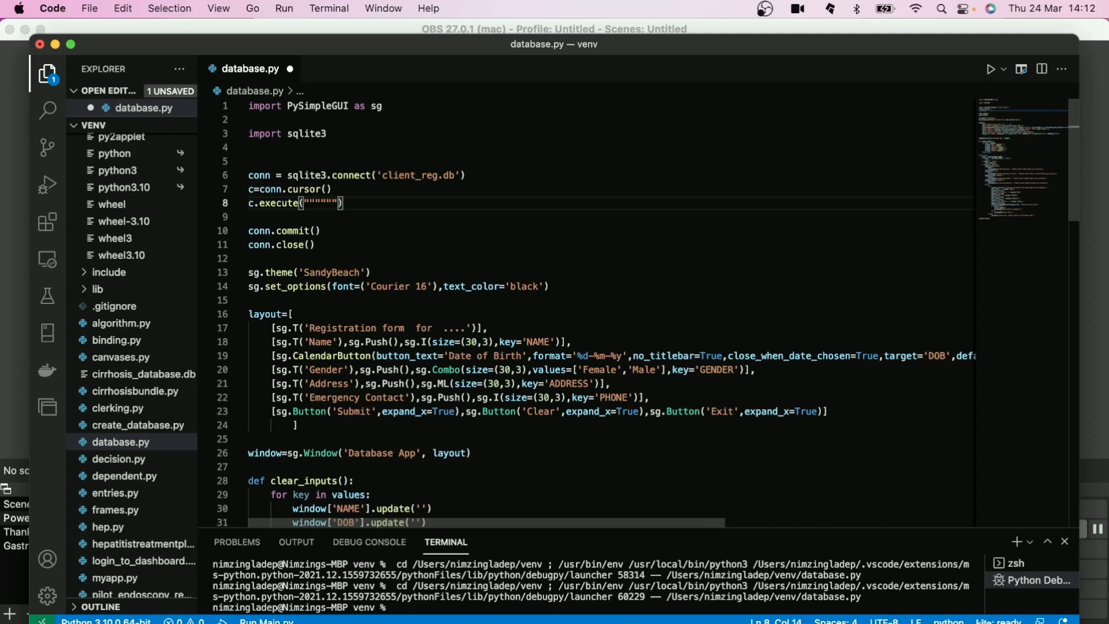
pyautogui.write('CREATE')
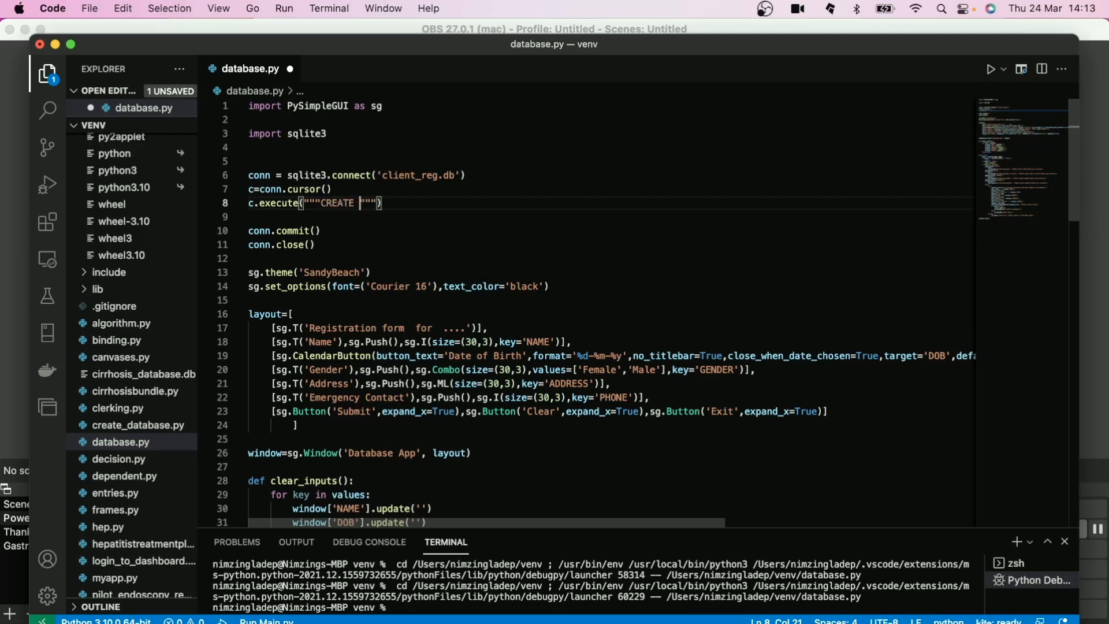
pyautogui.write('TAB')
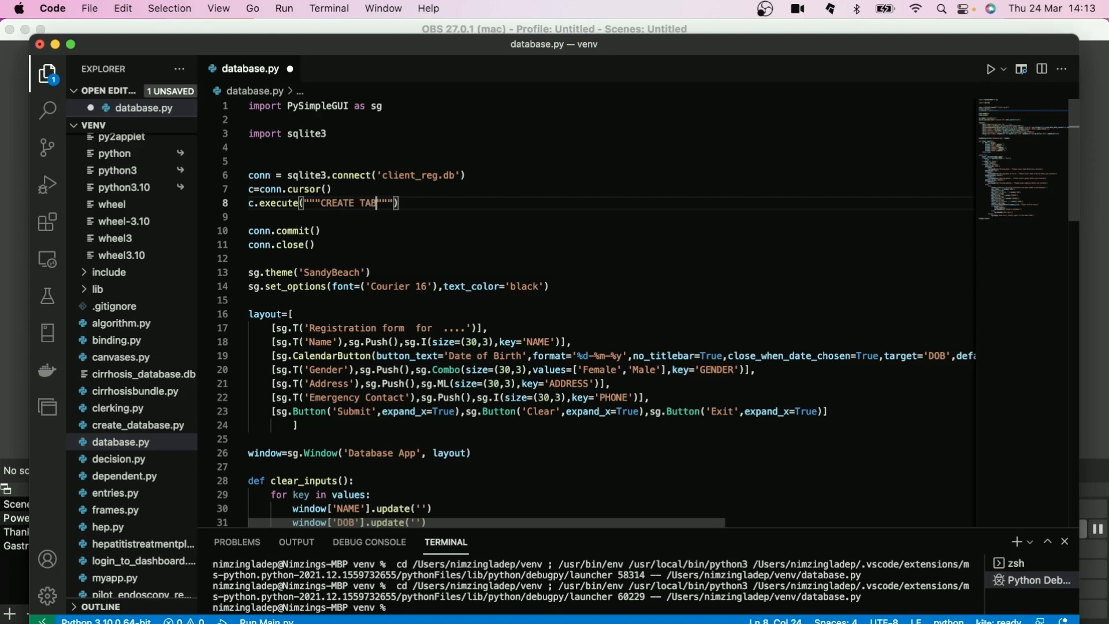
pyautogui.write('LE')
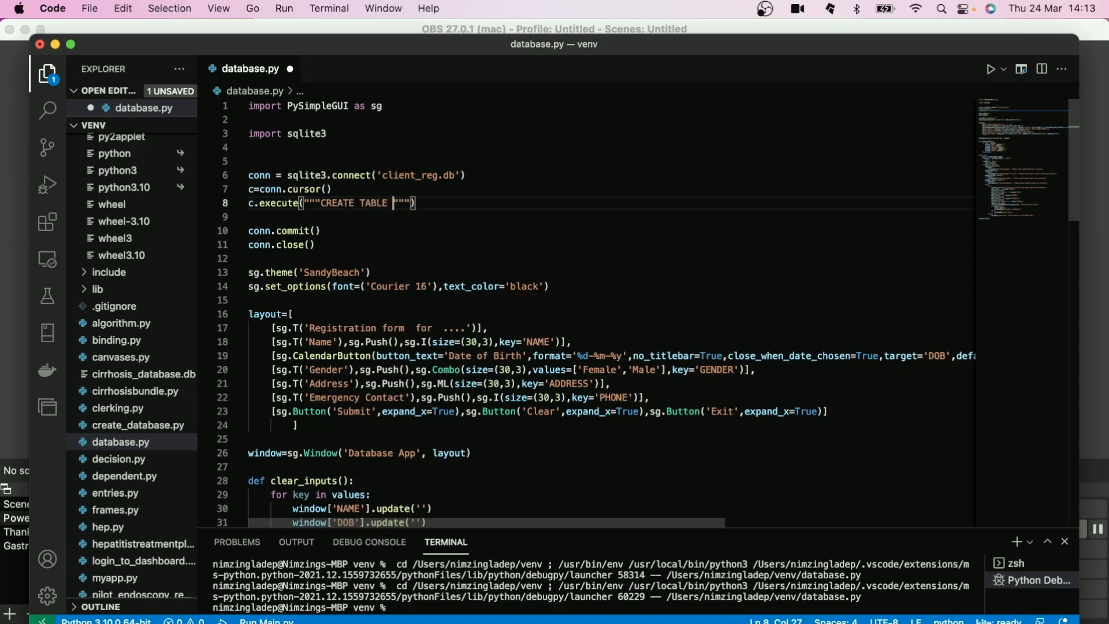
pyautogui.write('IF NOT')
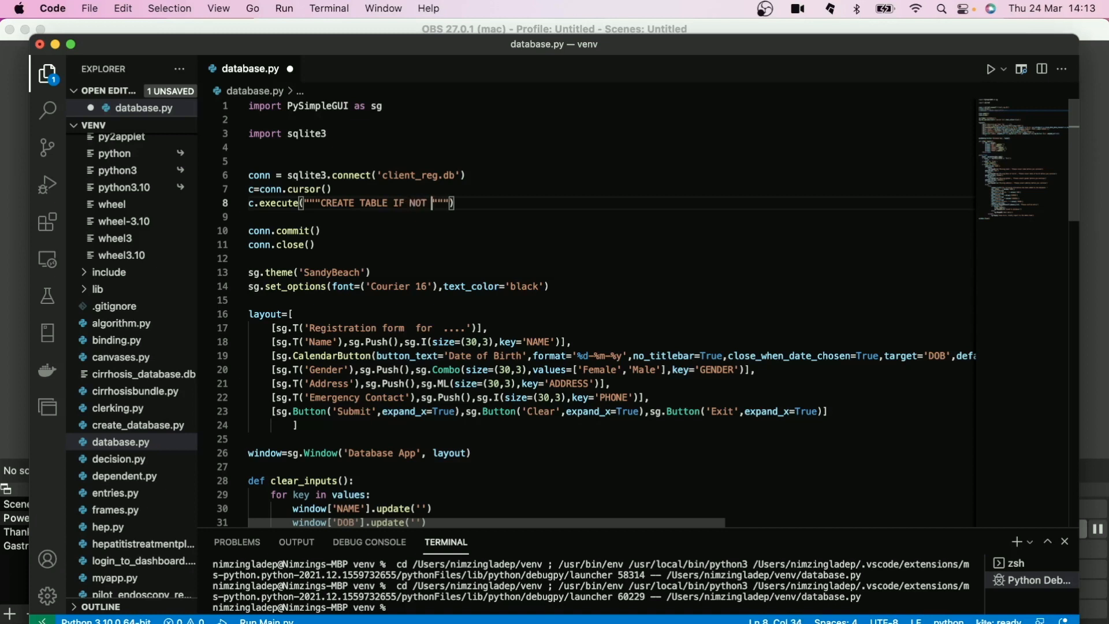
# Continue the statement with 'IF NOT EXISTS patients ()'
pyautogui.write('EXI')
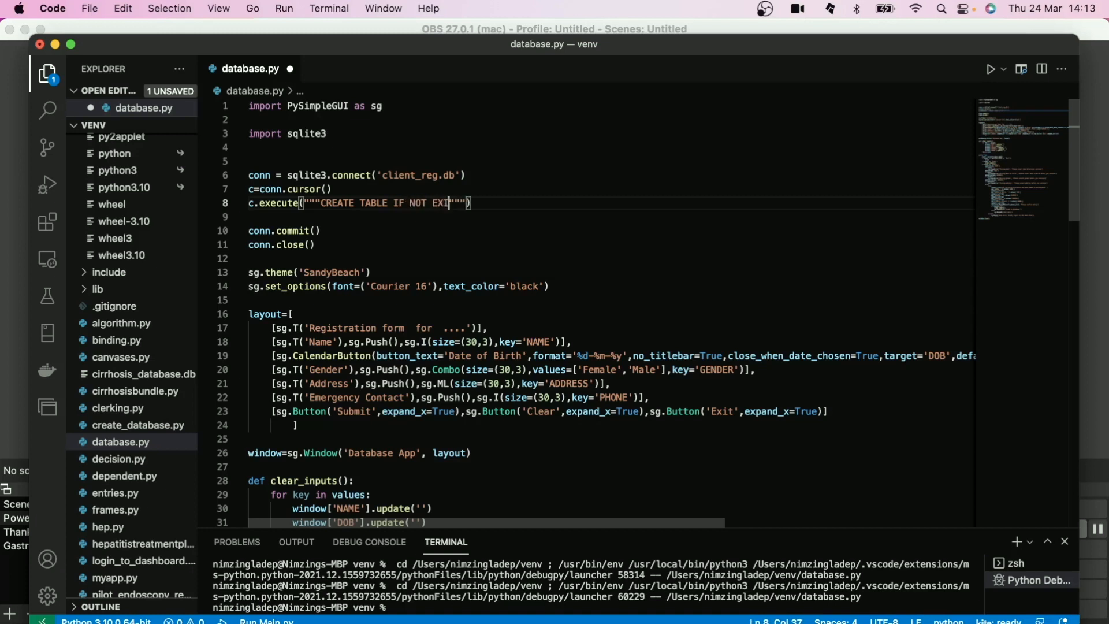
pyautogui.write('TS')
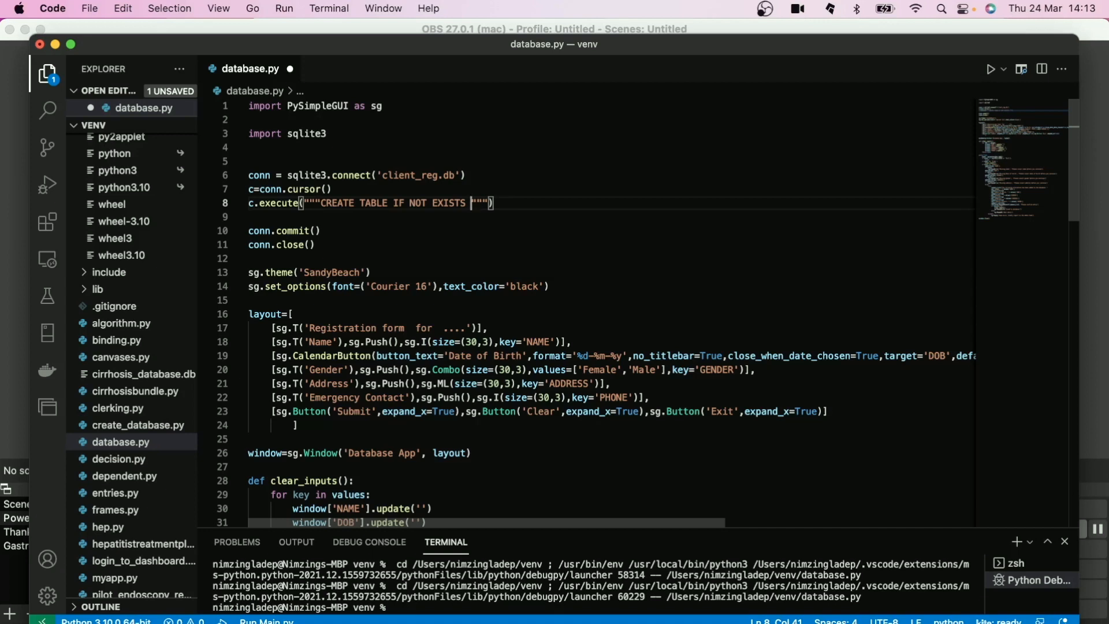
pyautogui.write('pati')
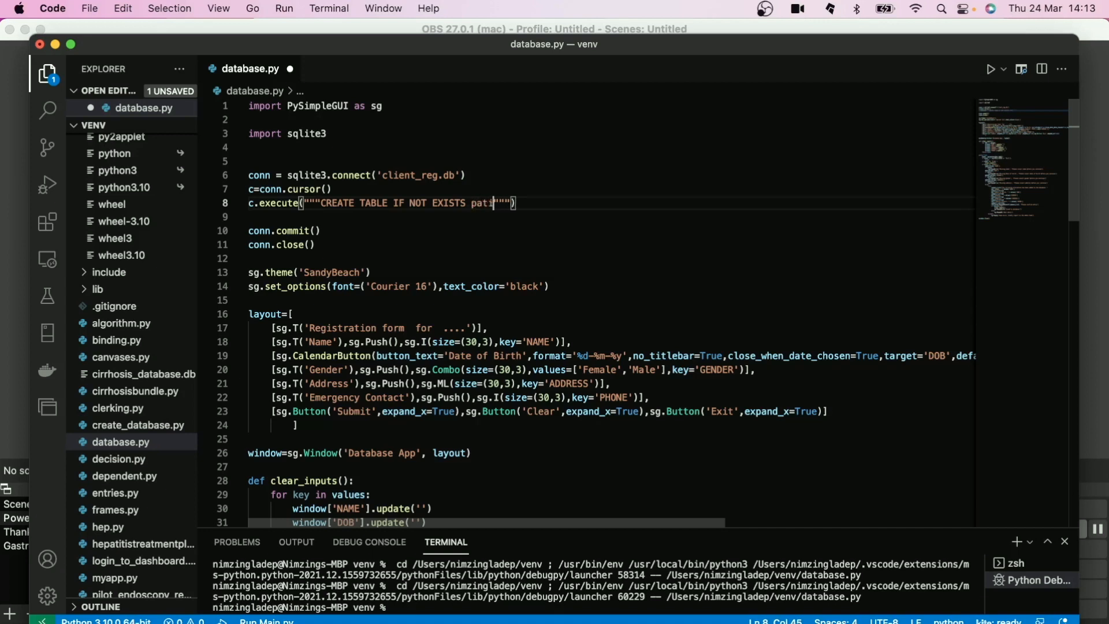
pyautogui.write('ents')
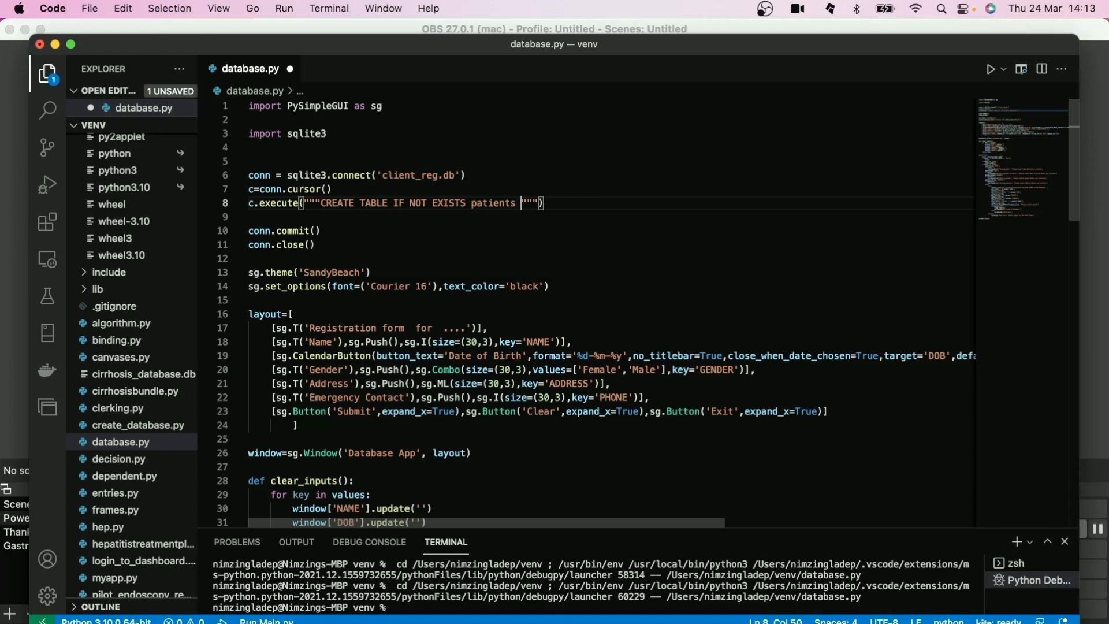
pyautogui.write('()')
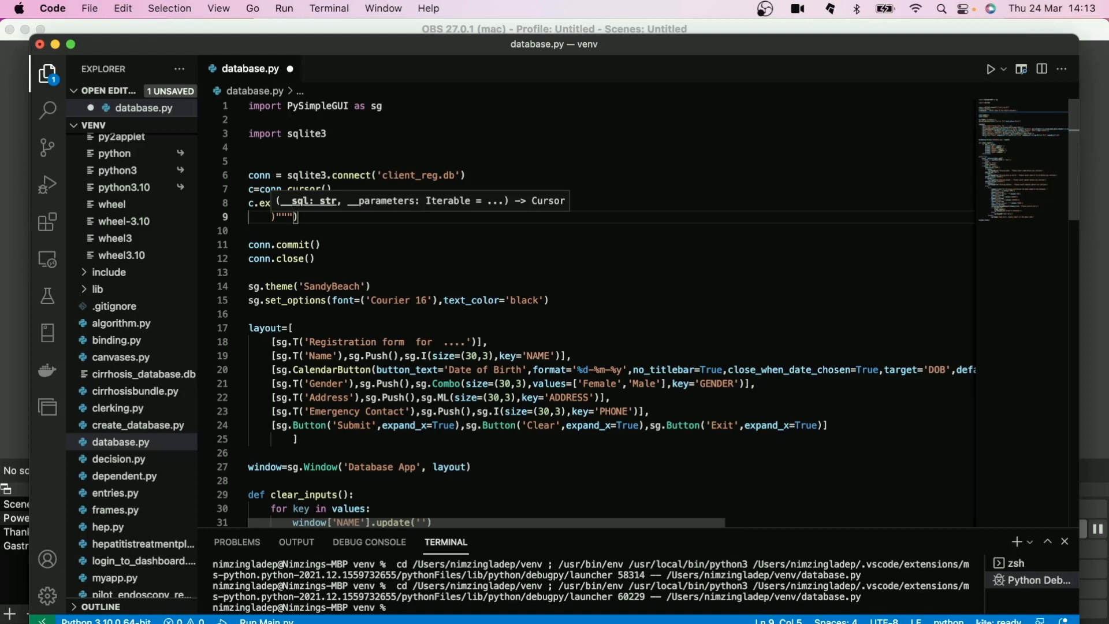
# Add the fullname and dob columns inside the patients statement
pyautogui.write('CREATE TABLE IF NOT EXISTS patients (')
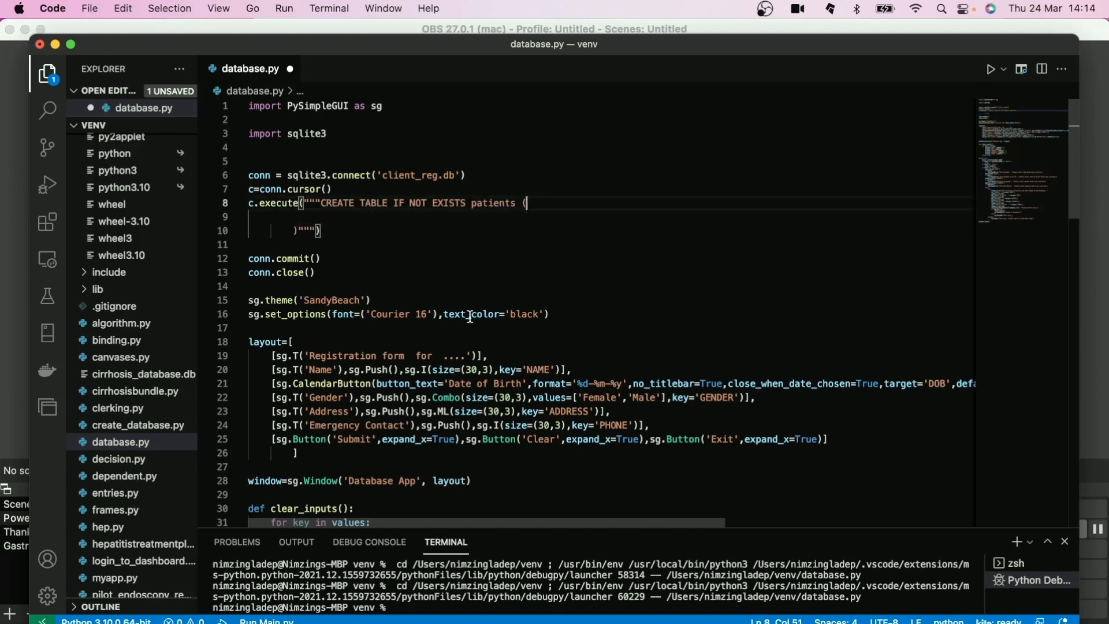
pyautogui.moveTo(719, 392)
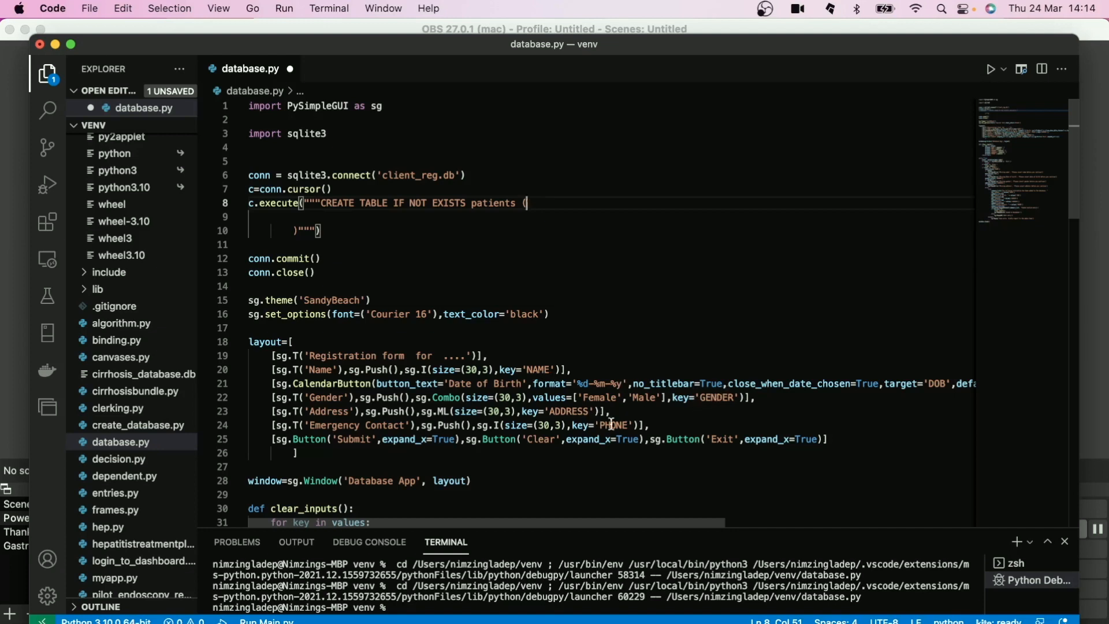
pyautogui.moveTo(559, 308)
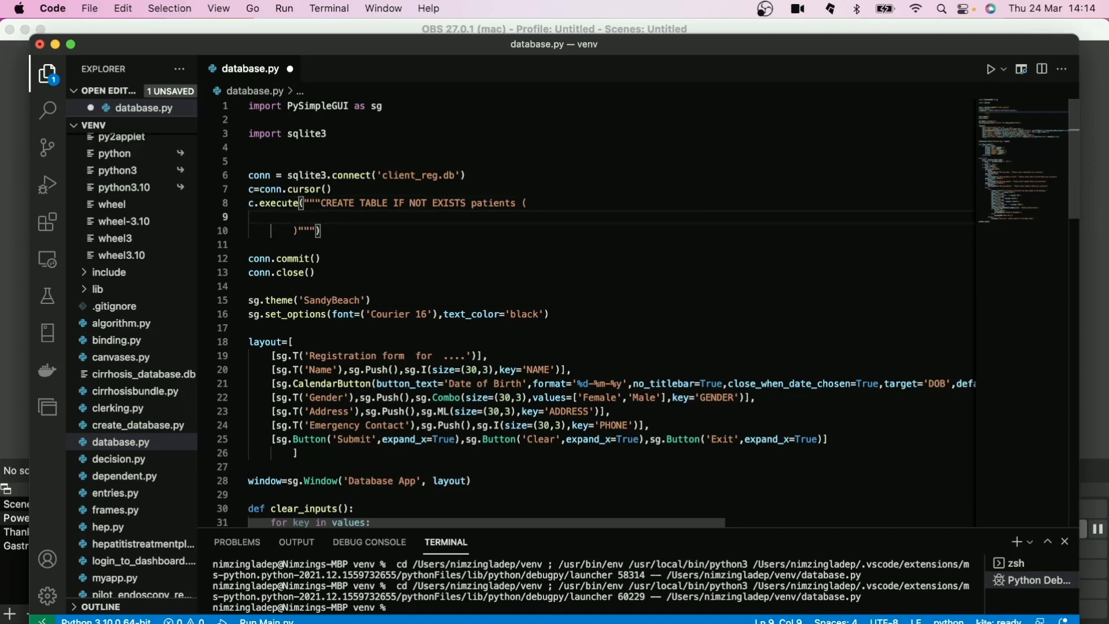
pyautogui.write('full')
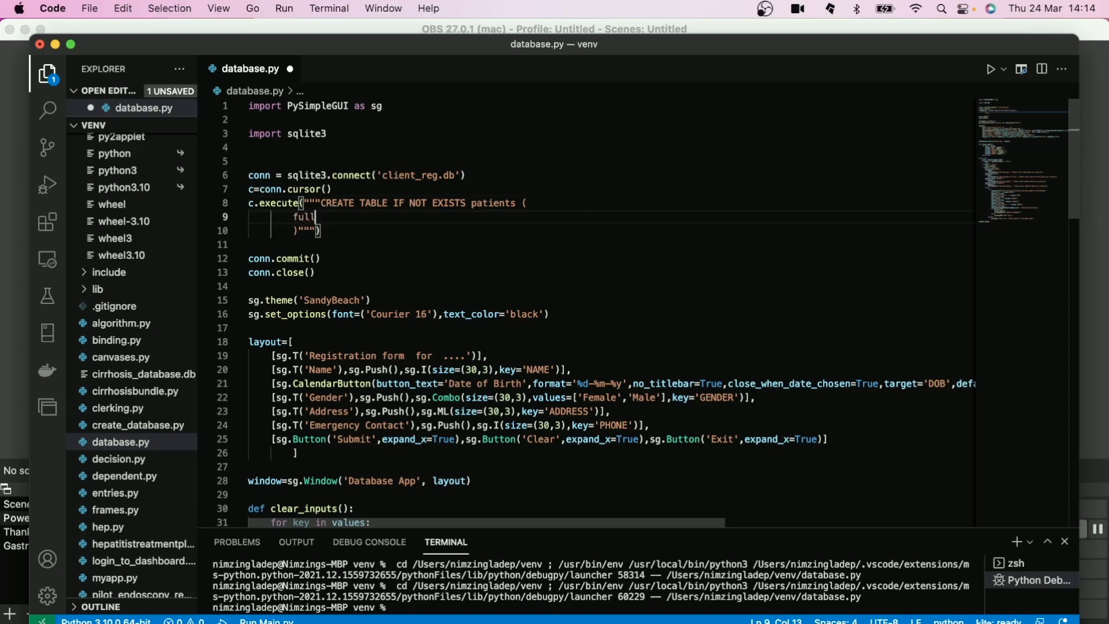
pyautogui.write('name')
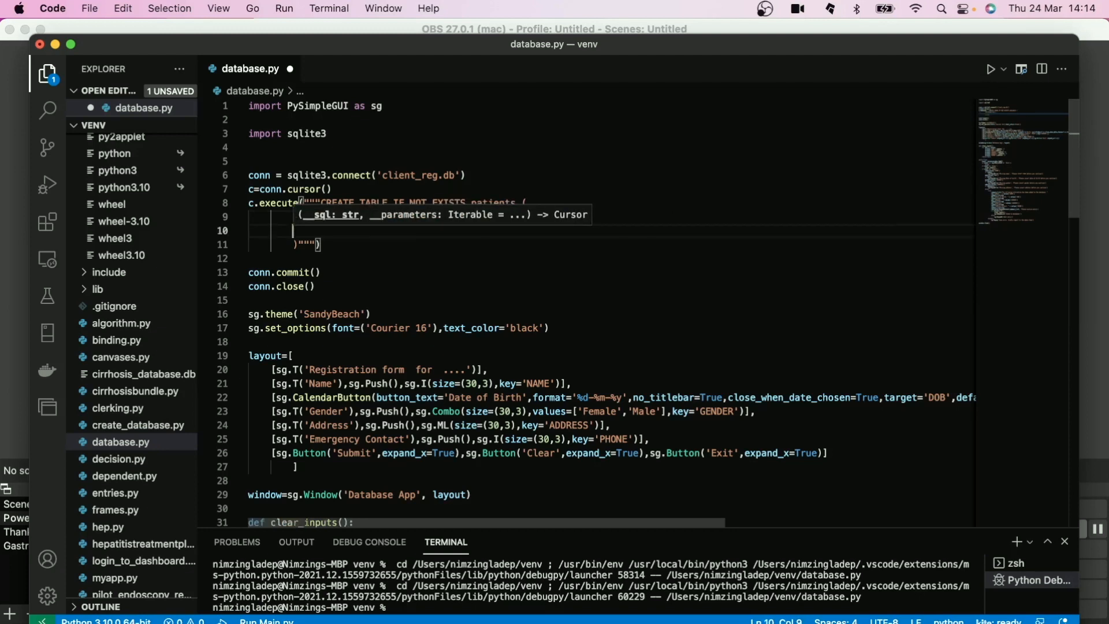
pyautogui.write('d')
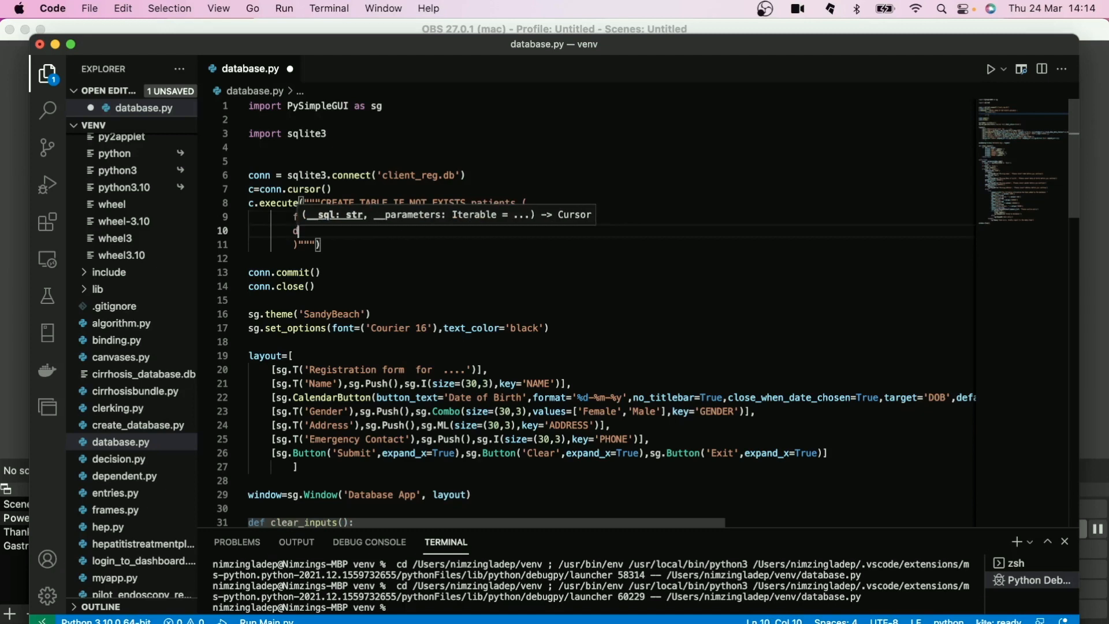
pyautogui.write('o')
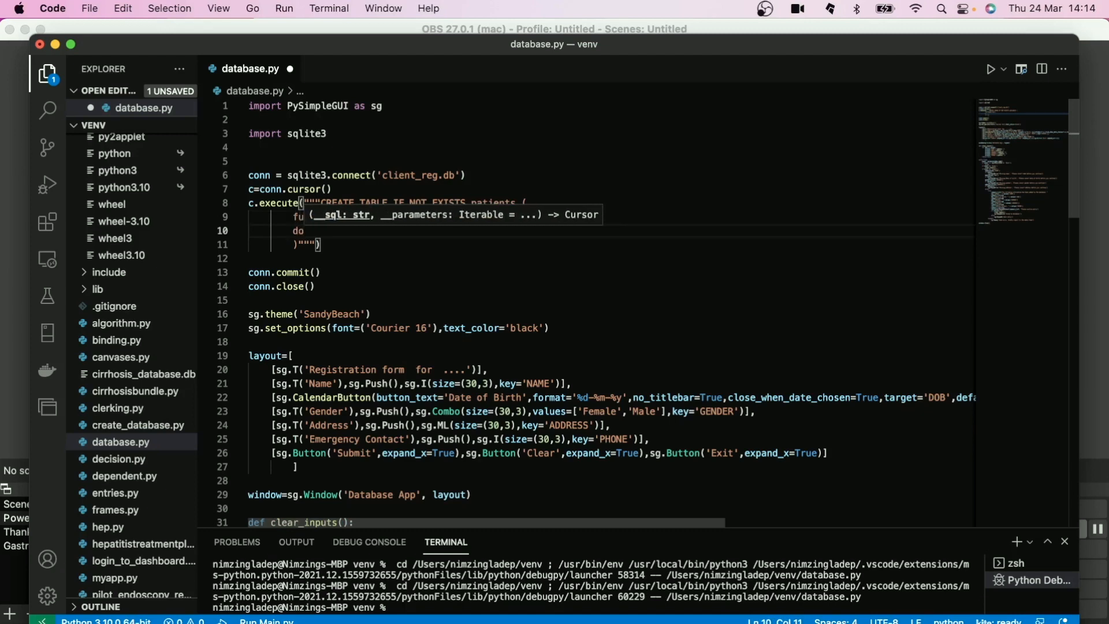
pyautogui.write('b text')
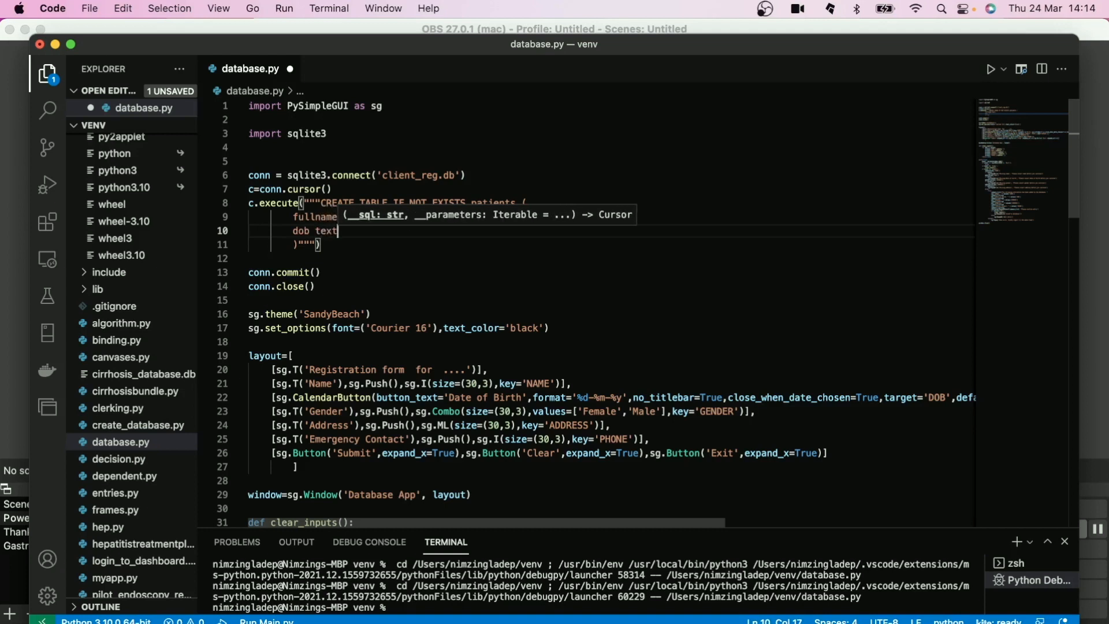
# Add gender and homeaddress as text and phonecontact as integer
pyautogui.write(',')
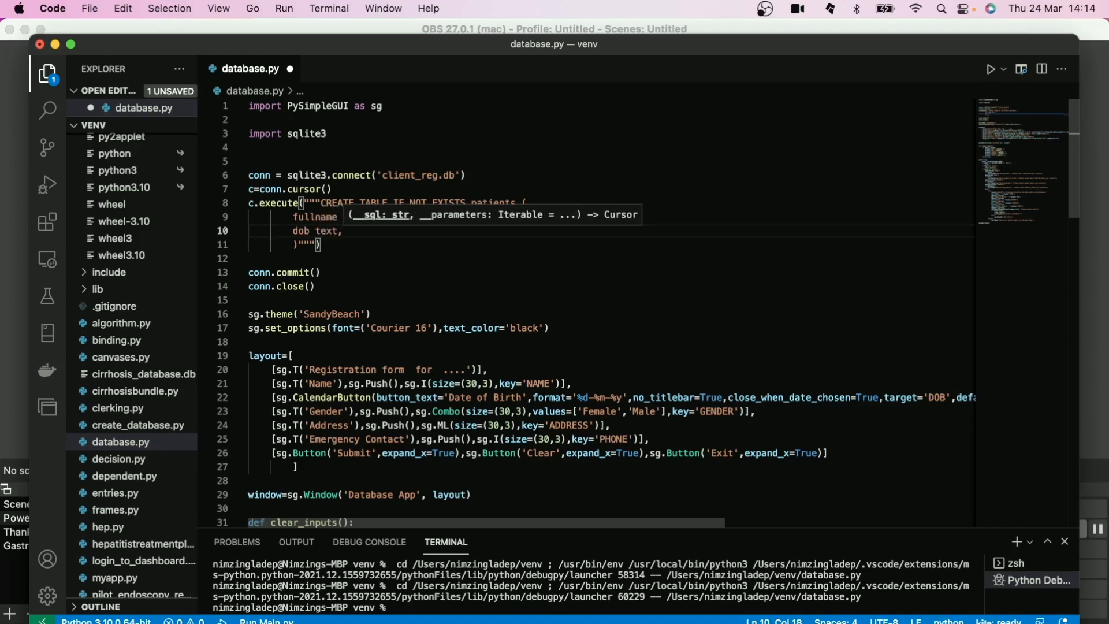
pyautogui.write('gender')
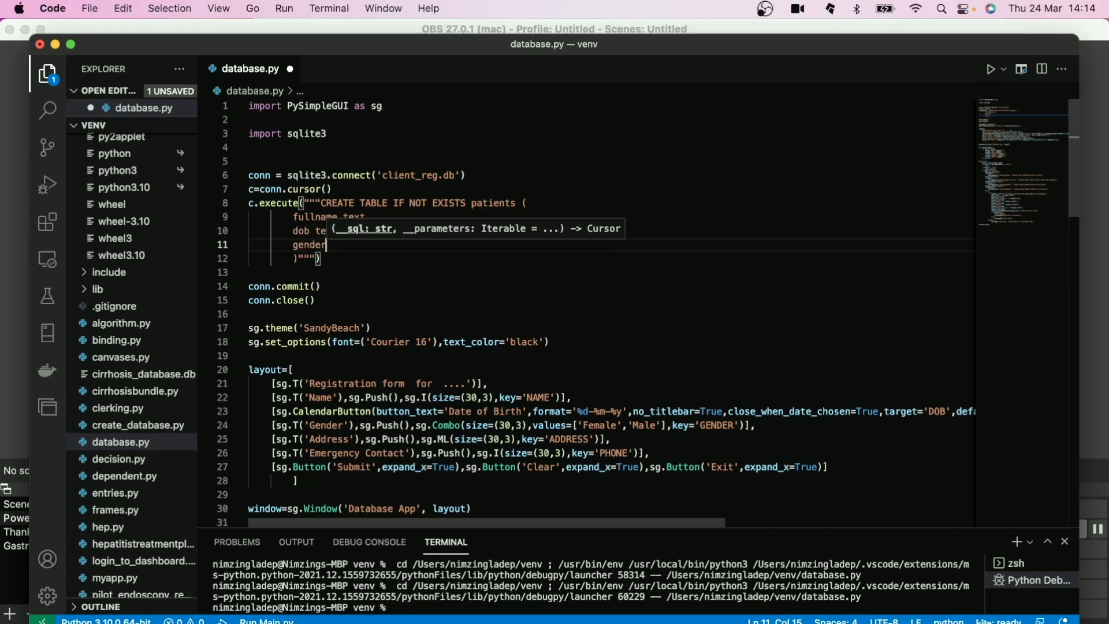
pyautogui.write('text')
pyautogui.write('homeaddress')
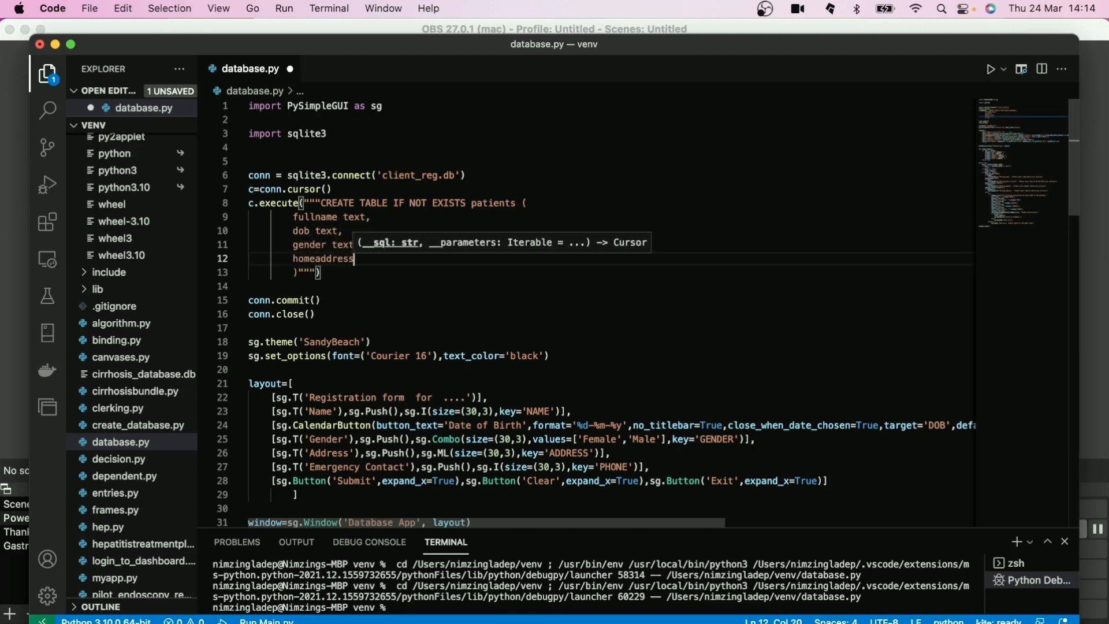
pyautogui.write('text')
pyautogui.write('phoneconta')
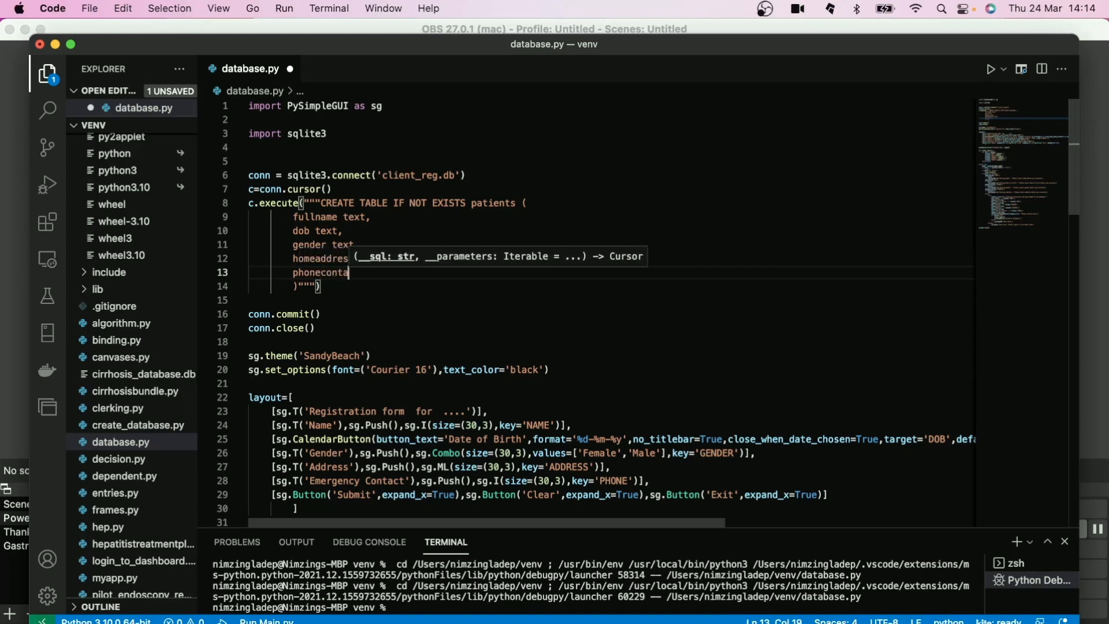
pyautogui.write('ct')
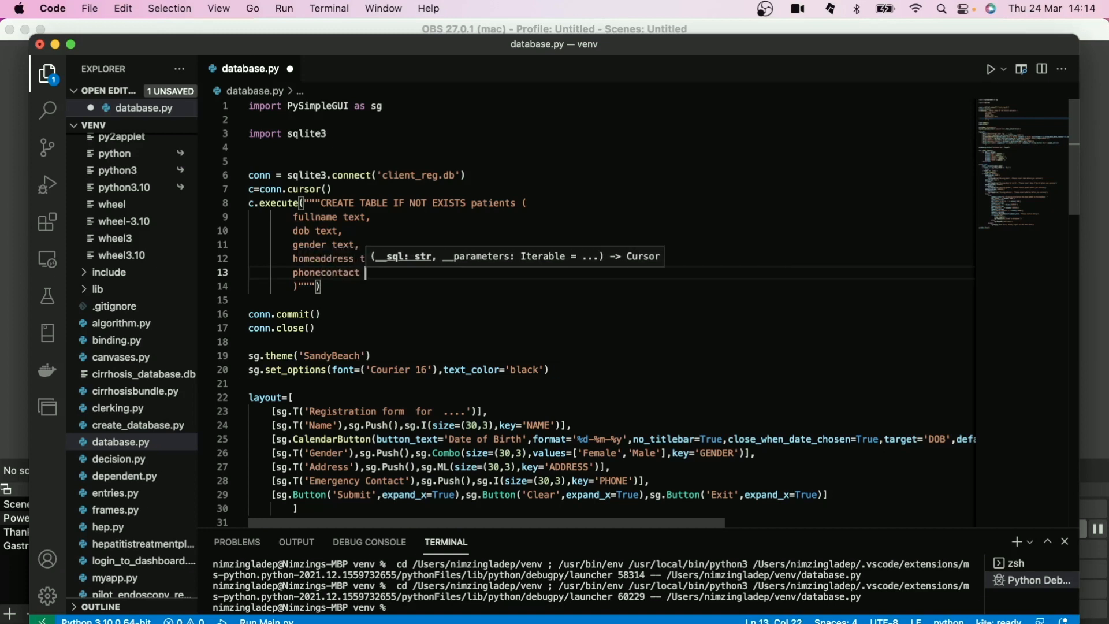
pyautogui.write('integer')
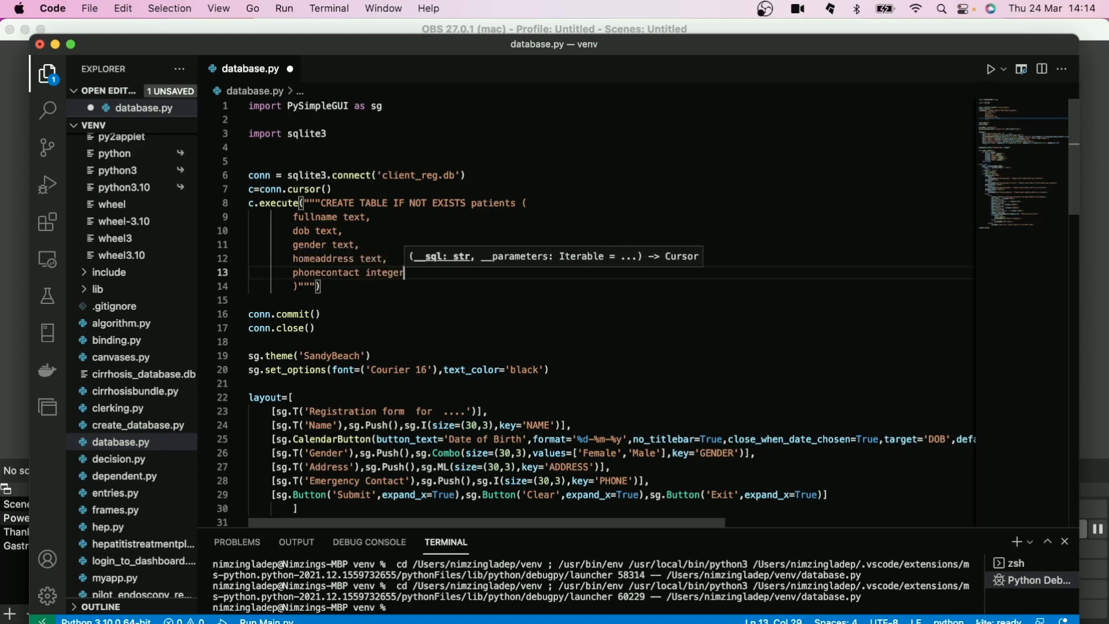
pyautogui.moveTo(369, 229)
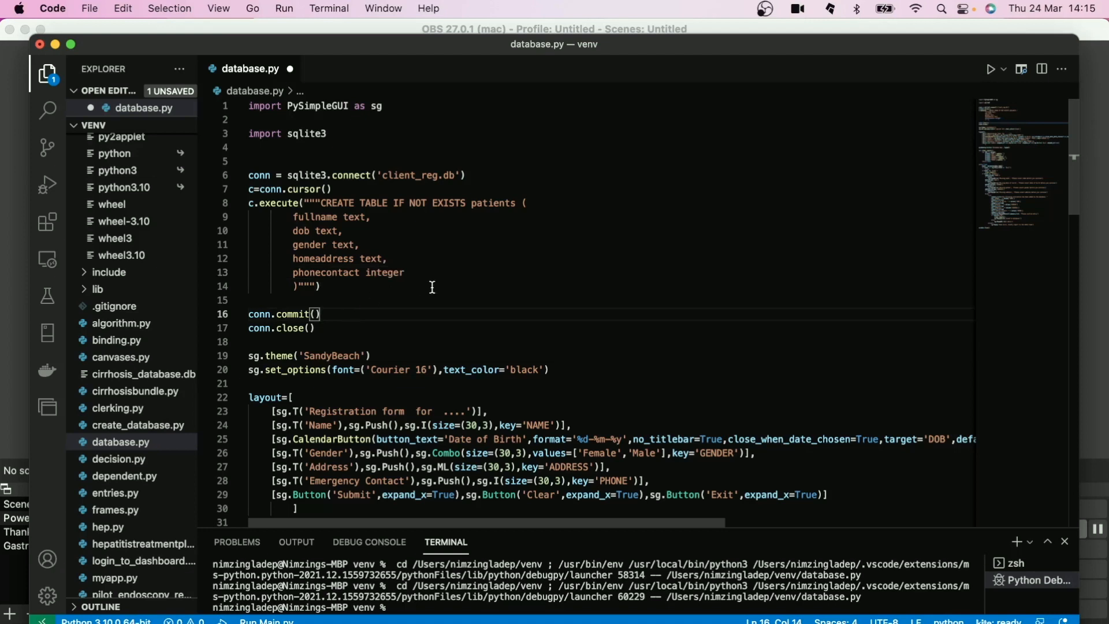
# Run database.py via Run > Start Debugging, then Exit the Database App window
pyautogui.scroll(-3)
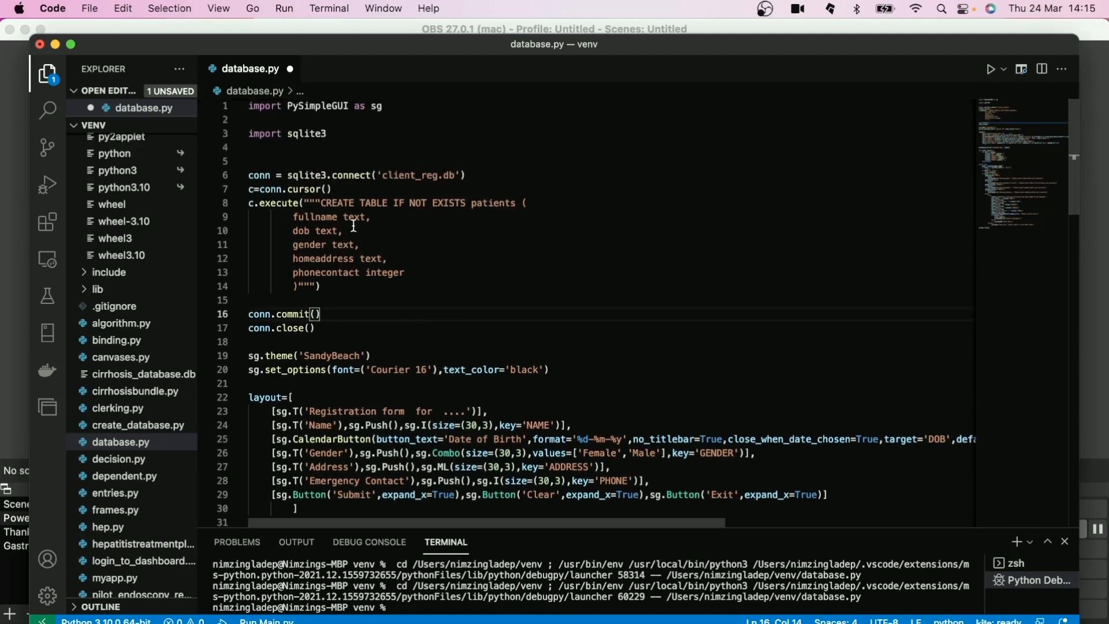
pyautogui.moveTo(422, 175)
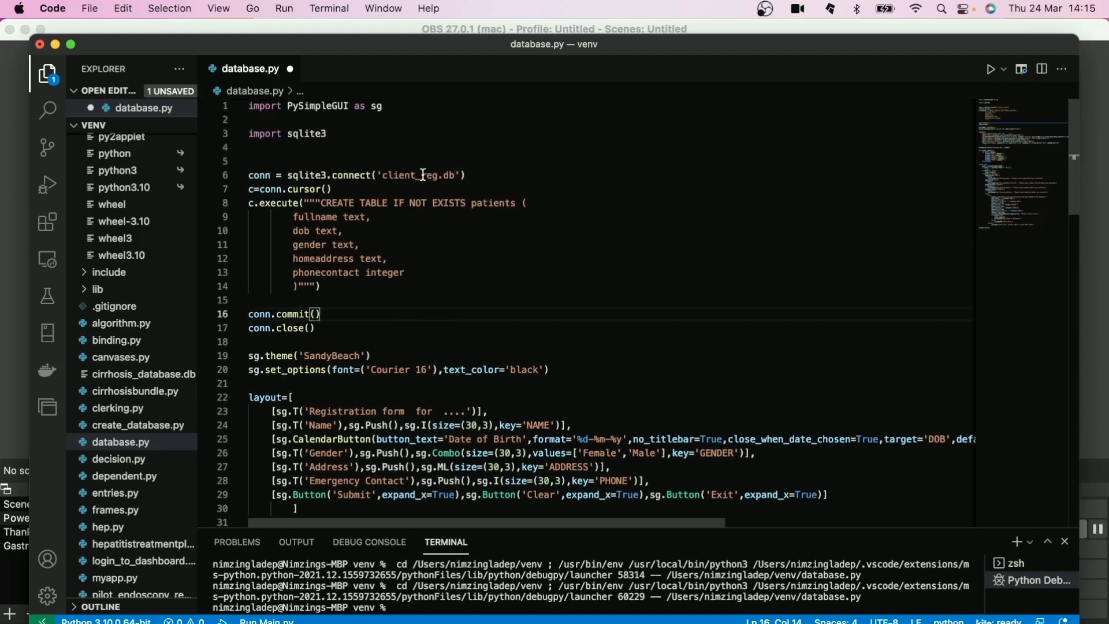
pyautogui.moveTo(272, 58)
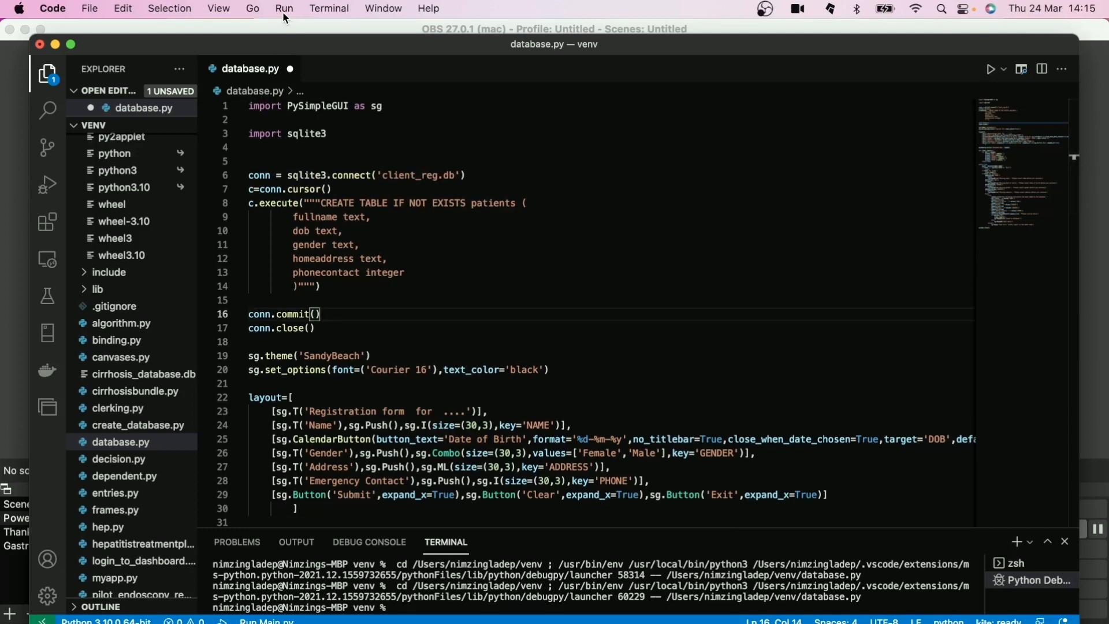
pyautogui.click(283, 9)
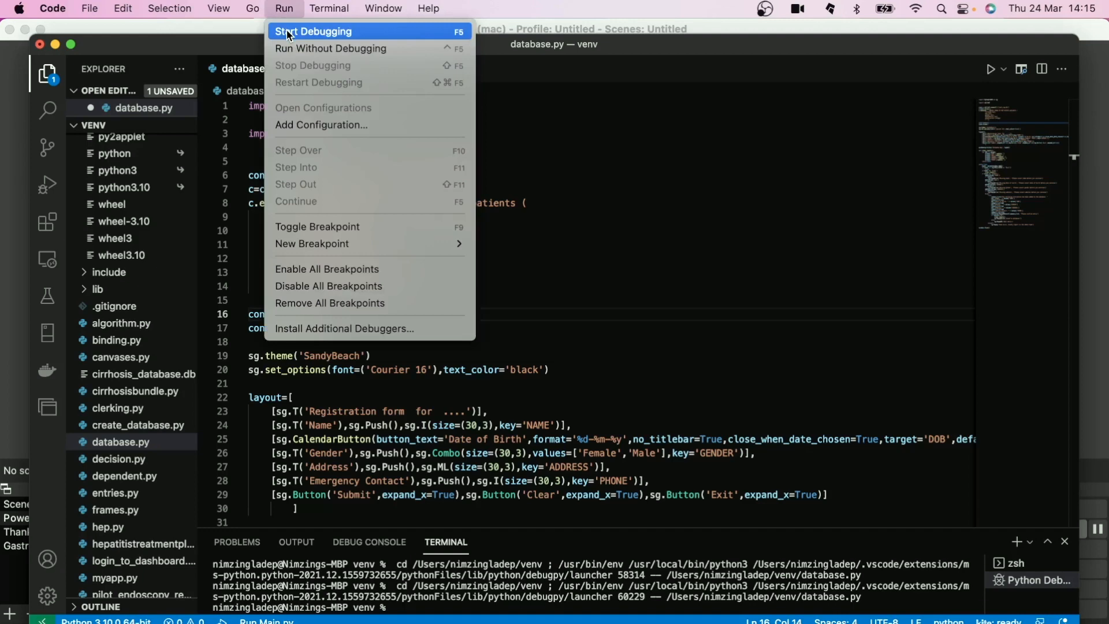
pyautogui.click(313, 31)
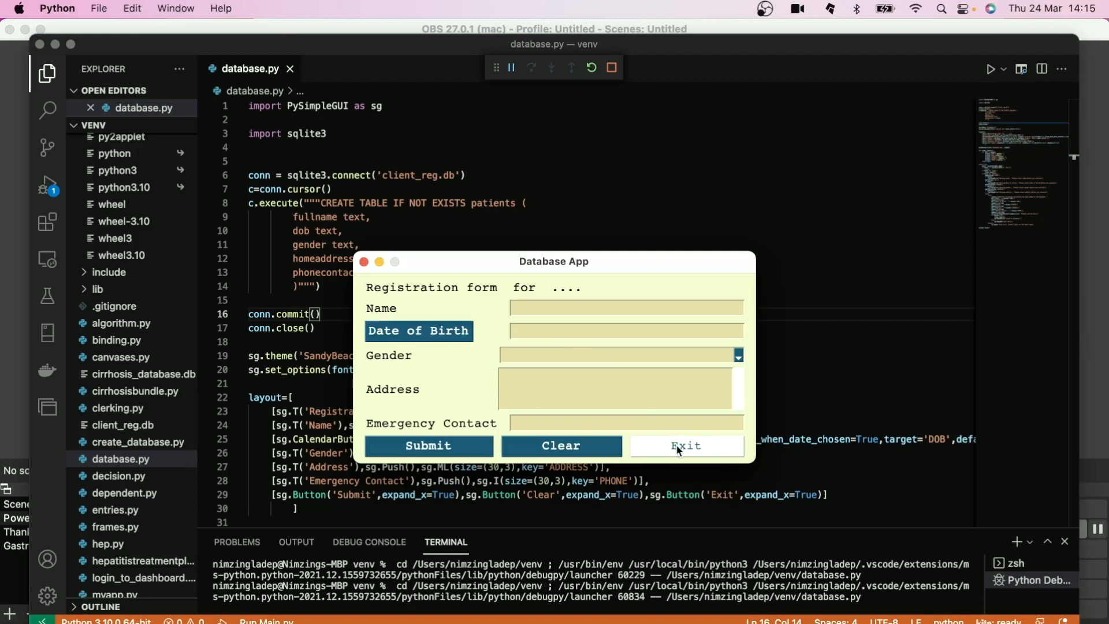
pyautogui.click(683, 446)
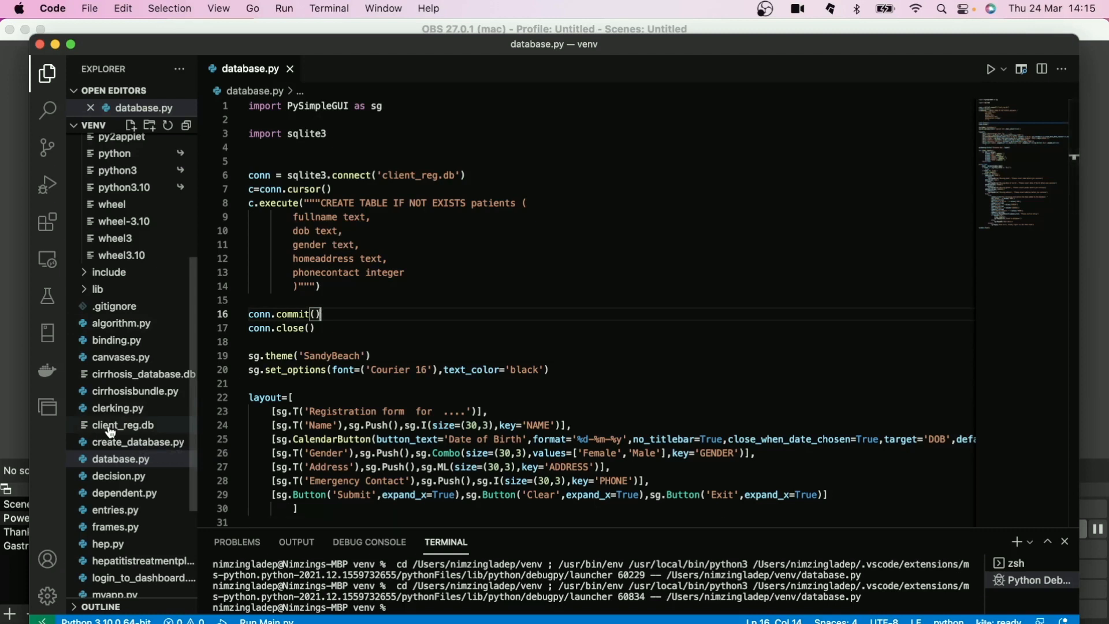
# Open client_reg.db anyway in the Text Editor to see its patients columns
pyautogui.click(122, 424)
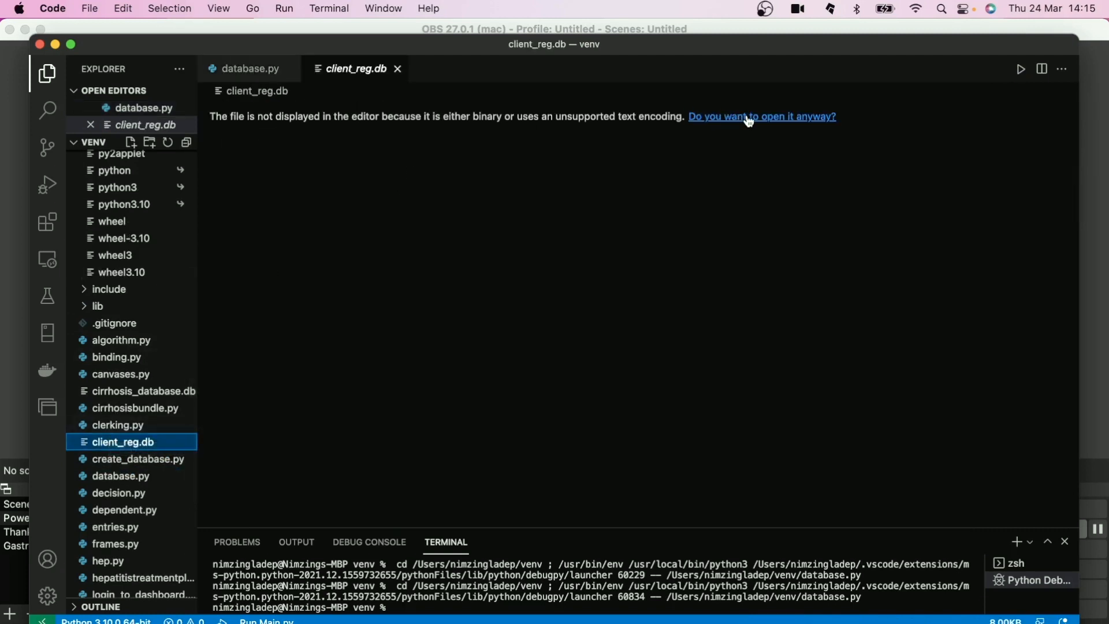
pyautogui.click(761, 116)
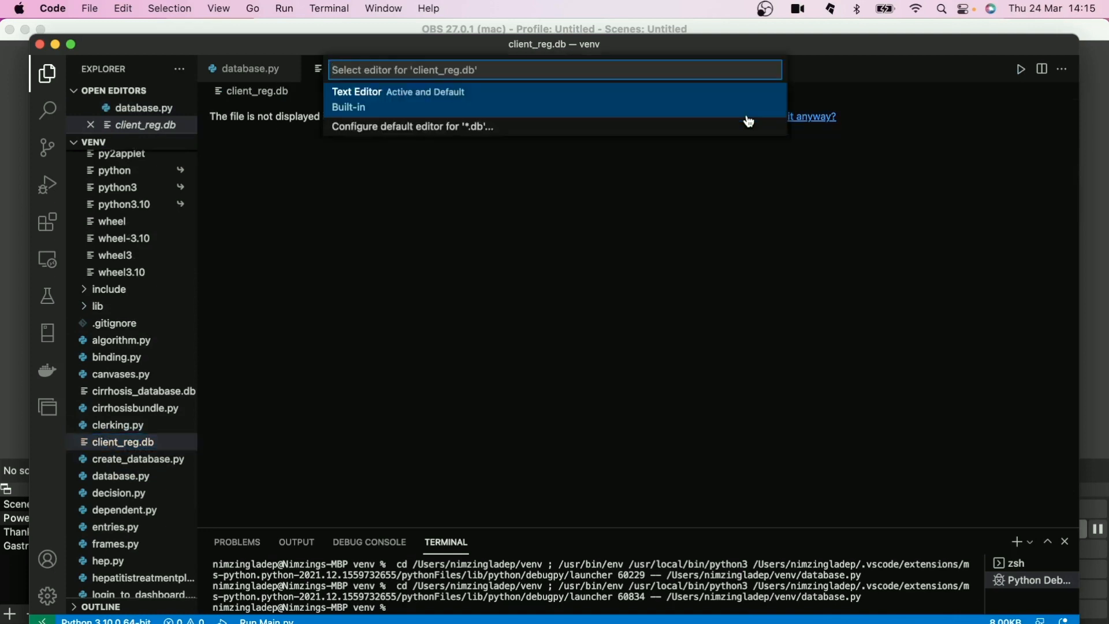
pyautogui.moveTo(462, 103)
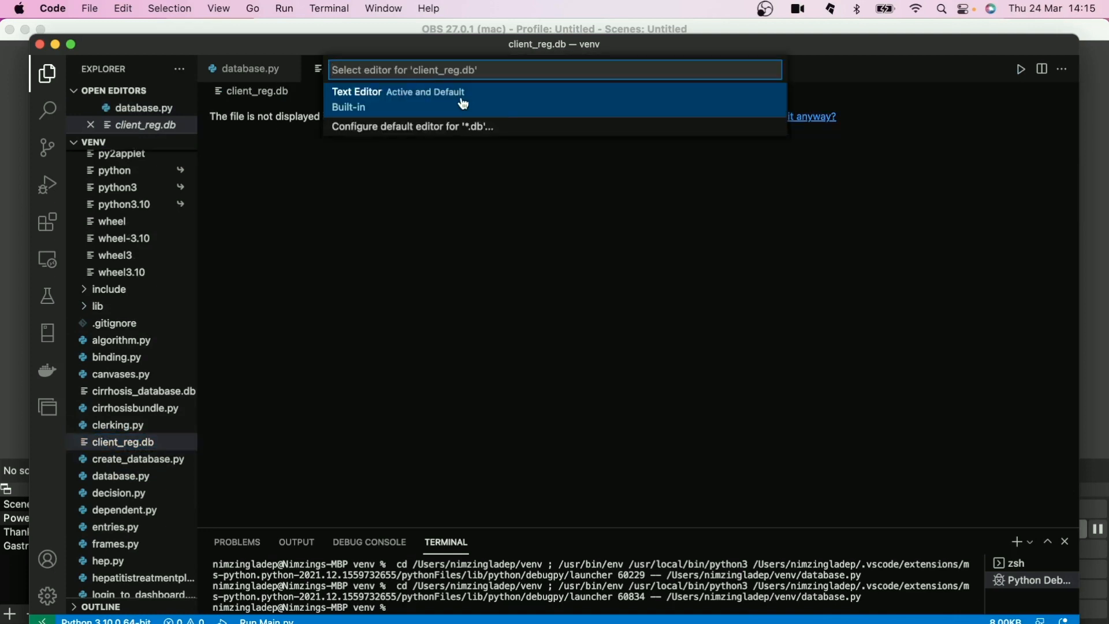
pyautogui.click(356, 91)
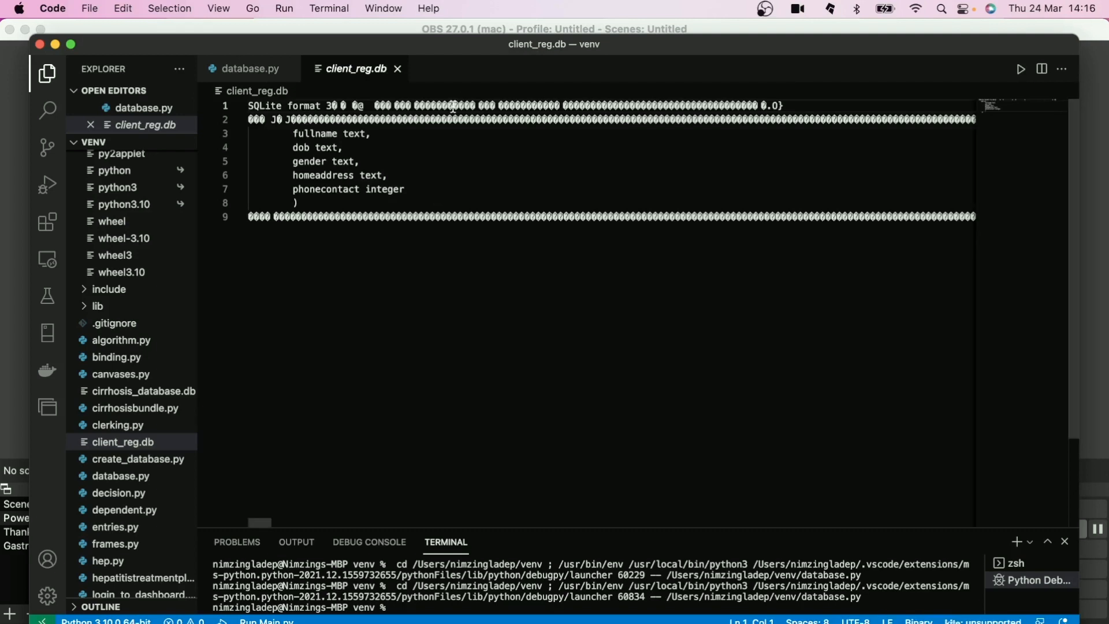
pyautogui.moveTo(368, 159)
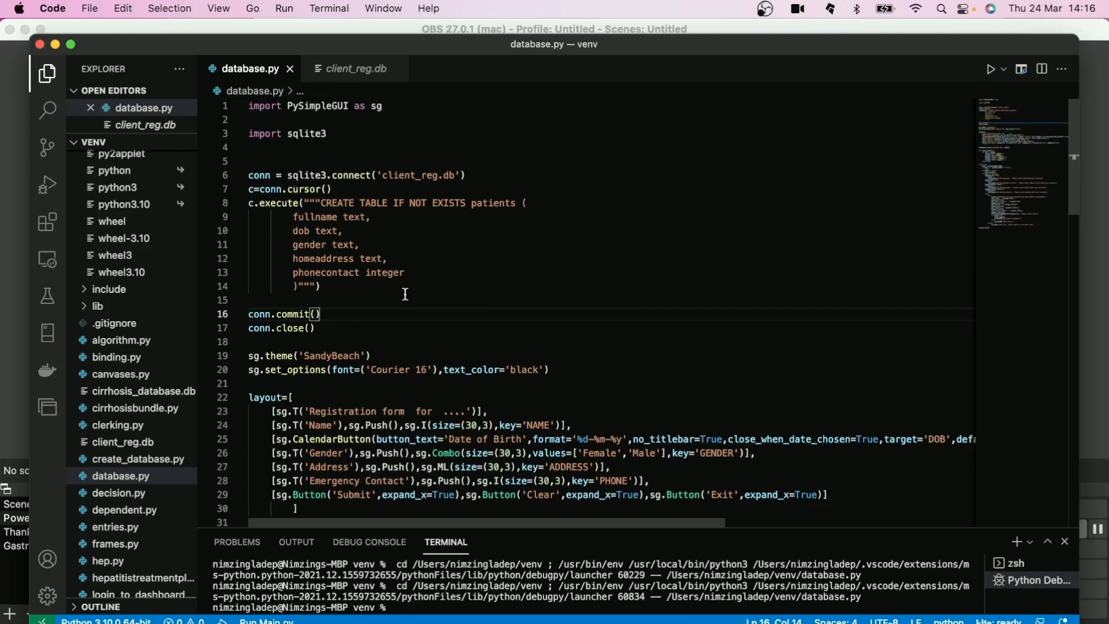
# Launch database.py with Run > Start Debugging to show the registration form
pyautogui.scroll(-3)
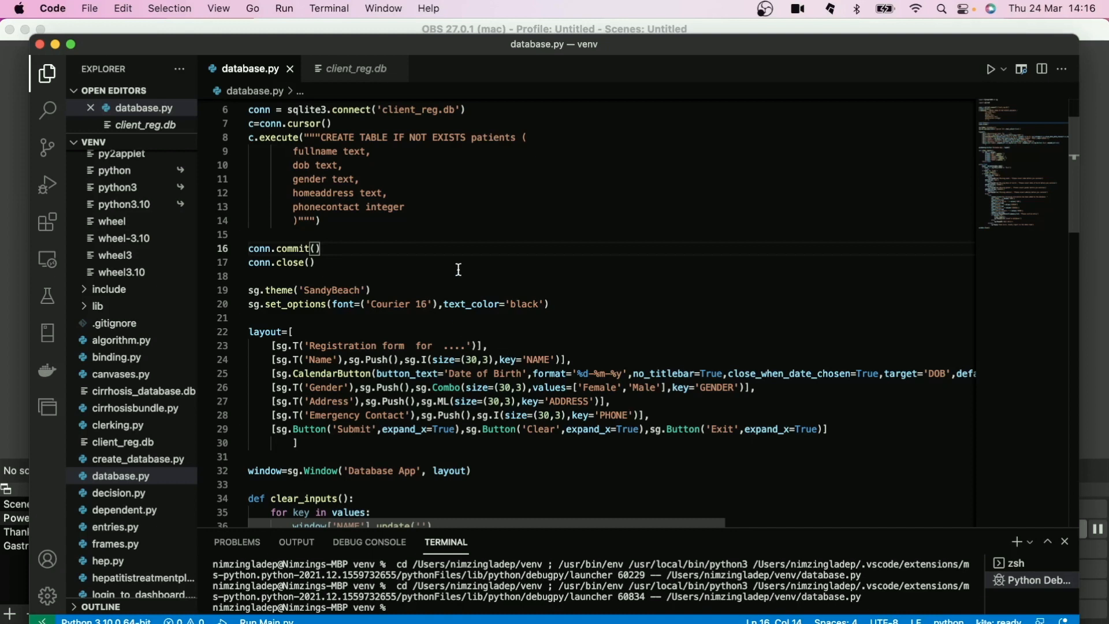
pyautogui.moveTo(501, 235)
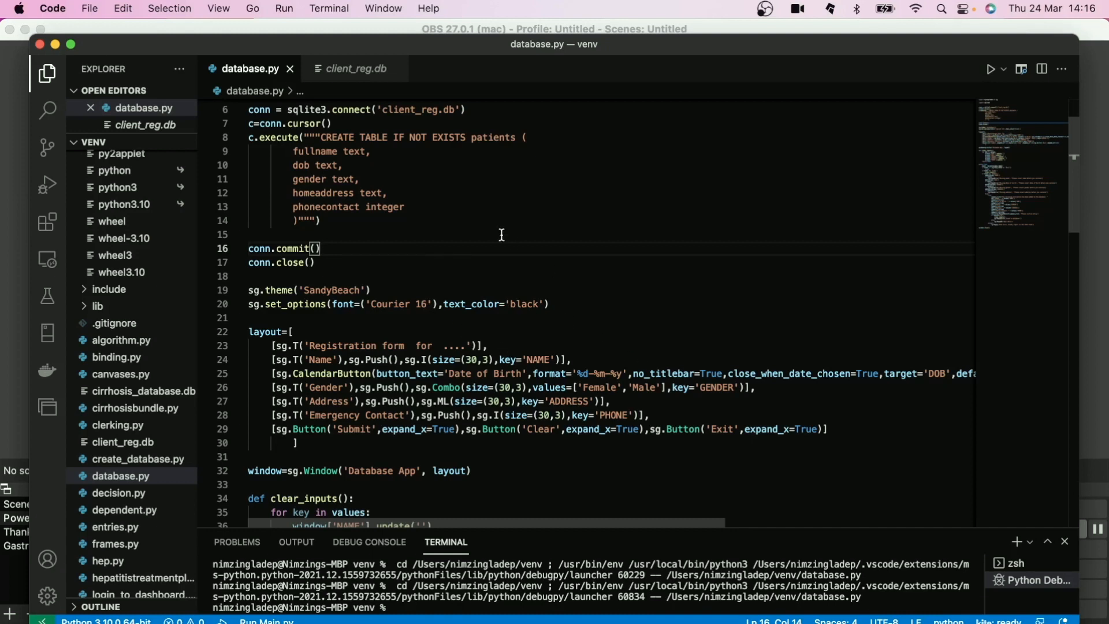
pyautogui.click(284, 7)
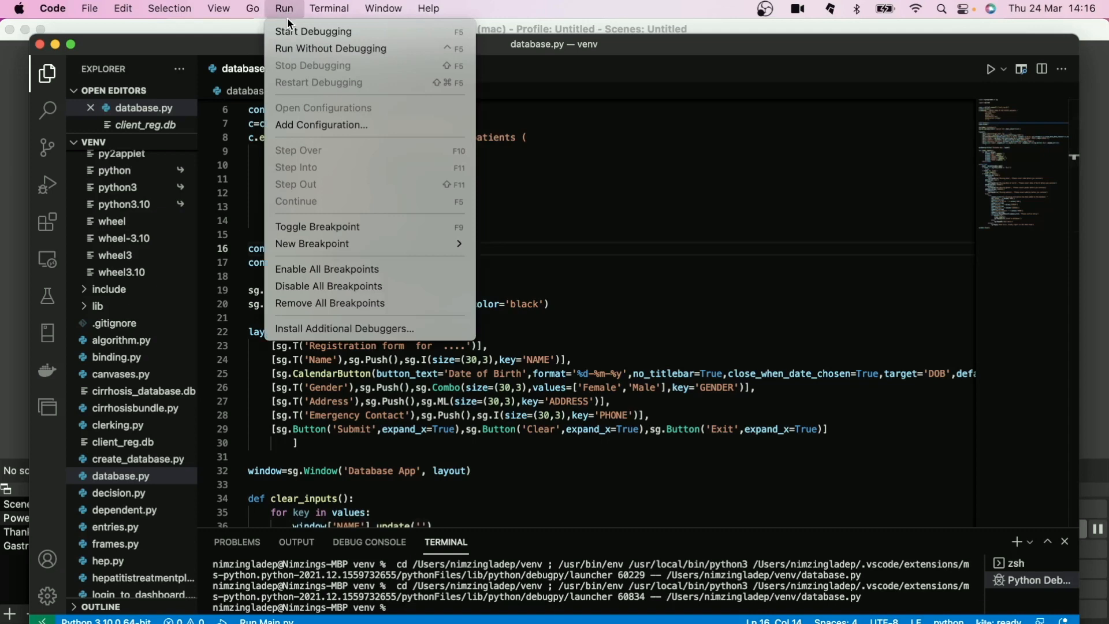
pyautogui.click(312, 32)
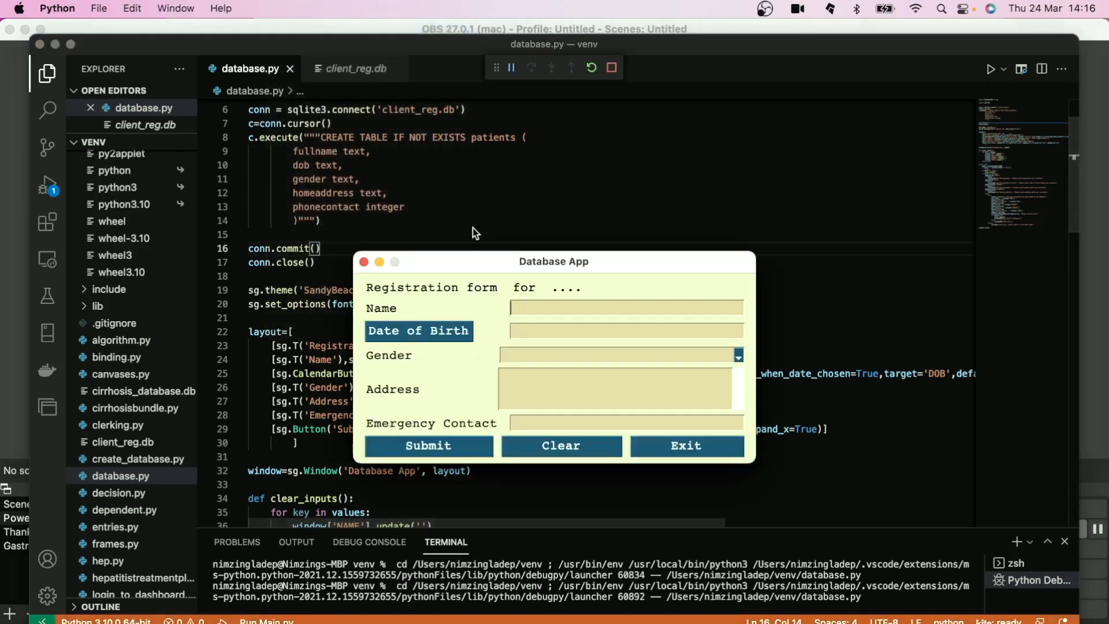